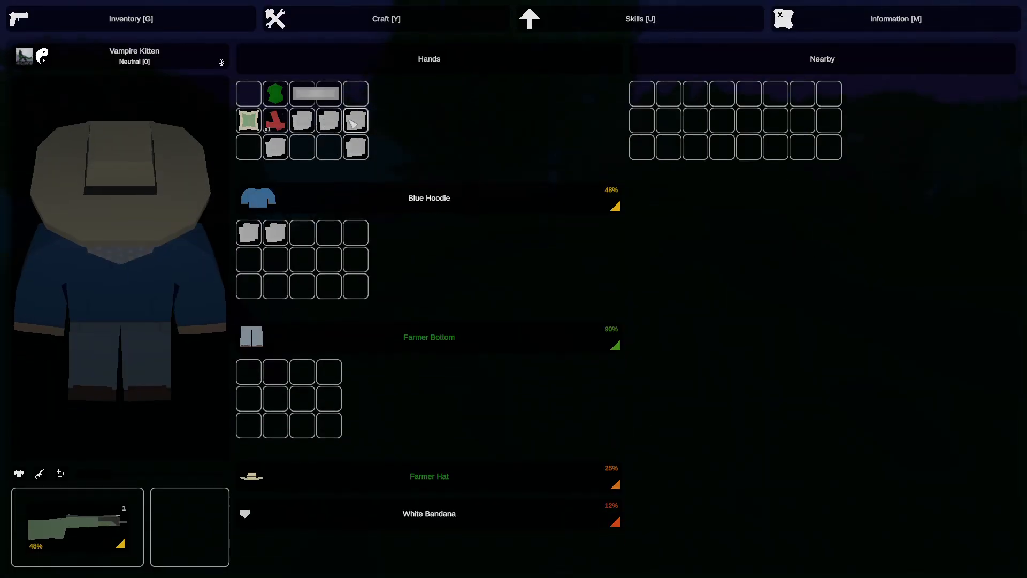
mouse_move(545, 445)
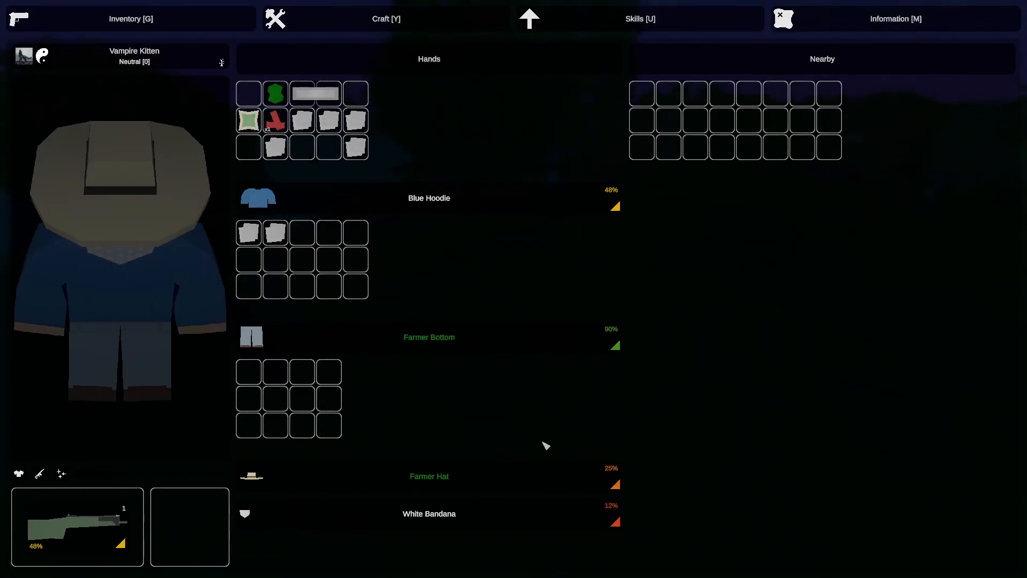
- Craft a Rope from four pieces of Cloth in the crafting blueprints
click(386, 18)
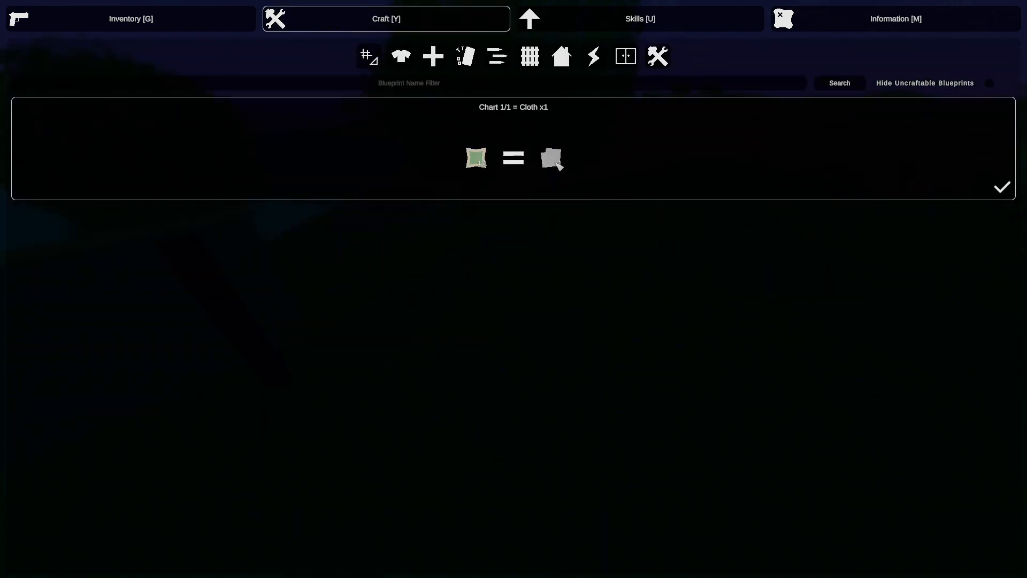
mouse_move(131, 19)
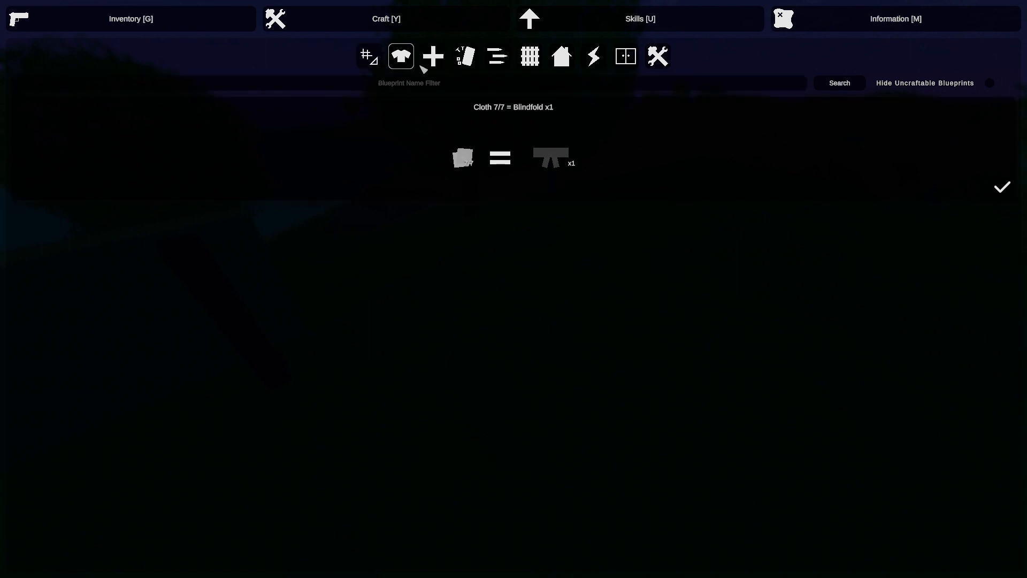
click(431, 56)
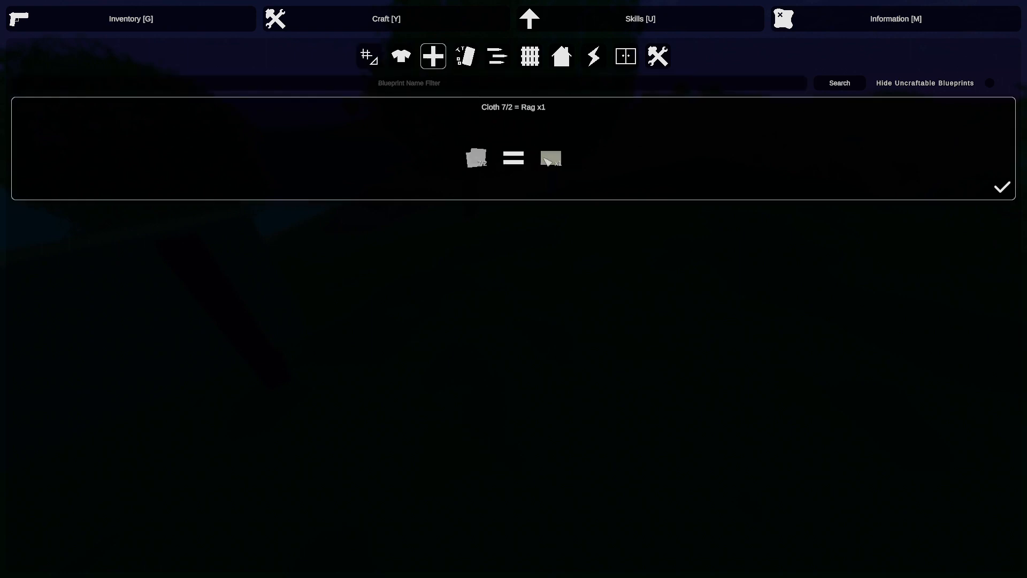
click(466, 56)
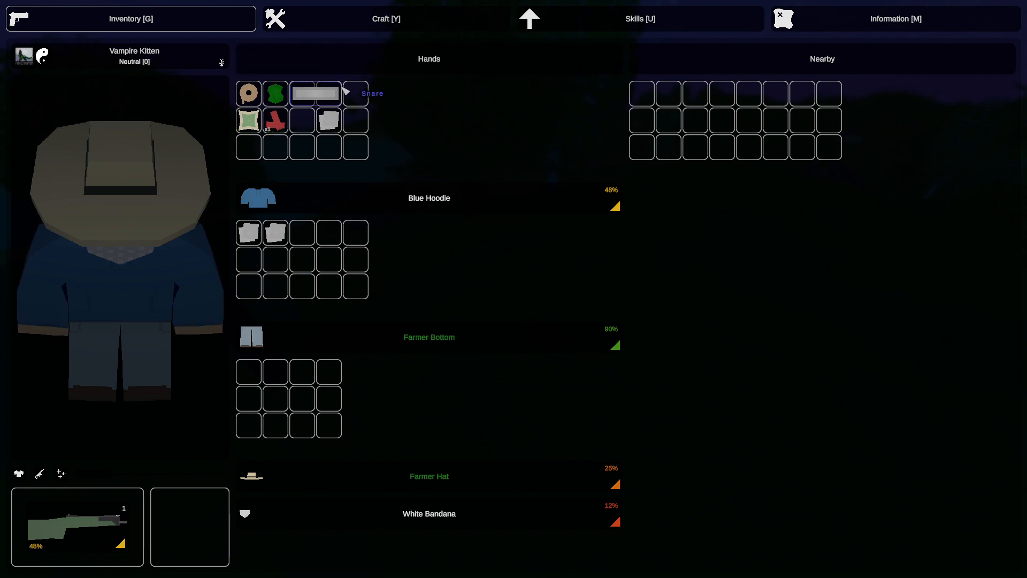
- Browse to the Barricades blueprints and craft Fertilizer from the Rope
click(386, 18)
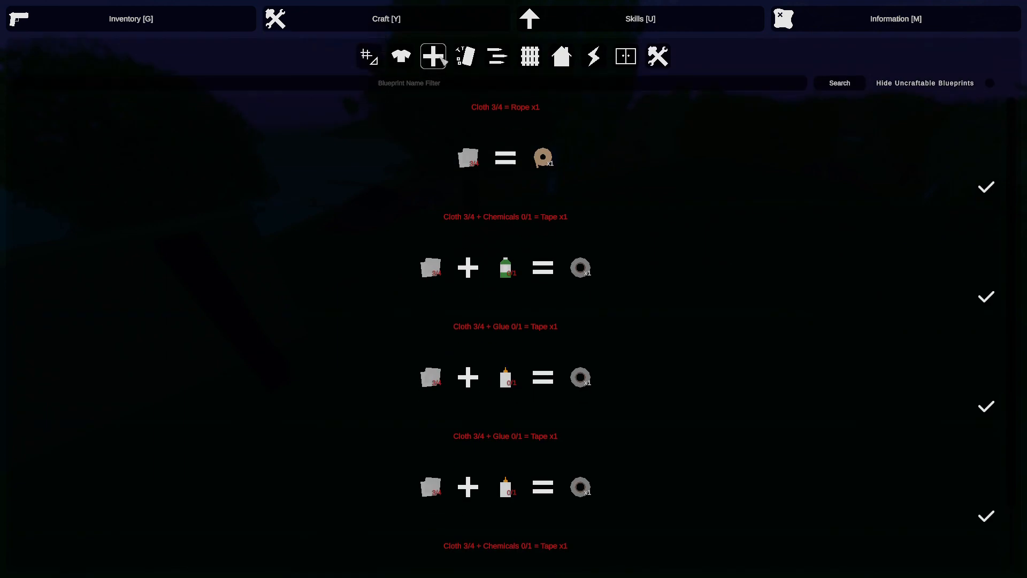
click(529, 57)
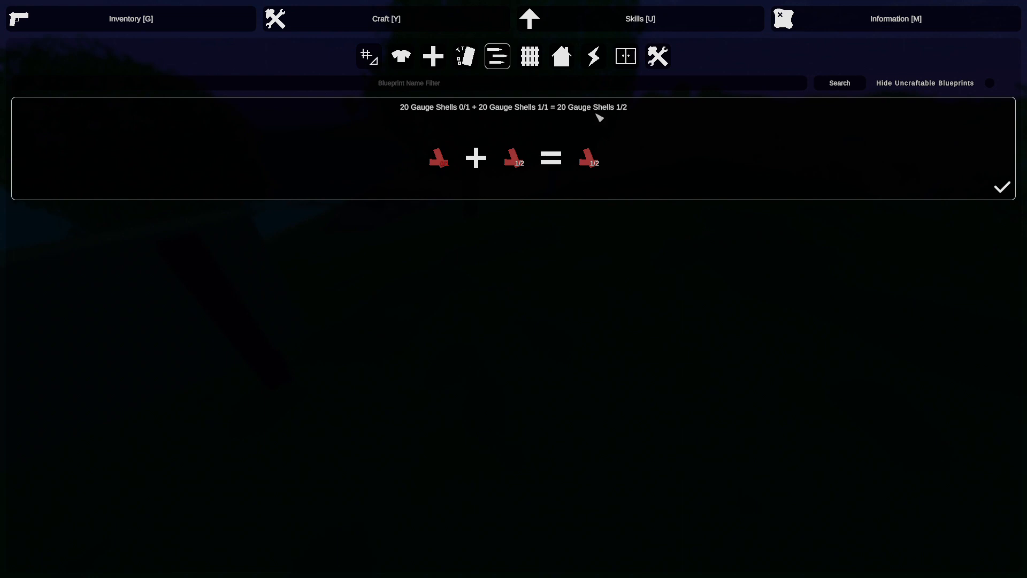
click(529, 57)
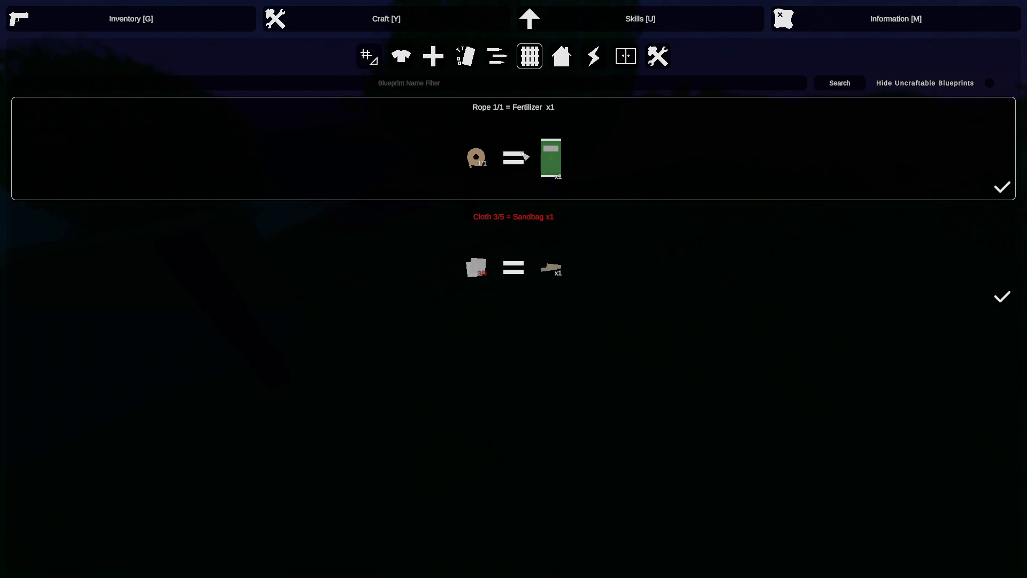
mouse_move(524, 156)
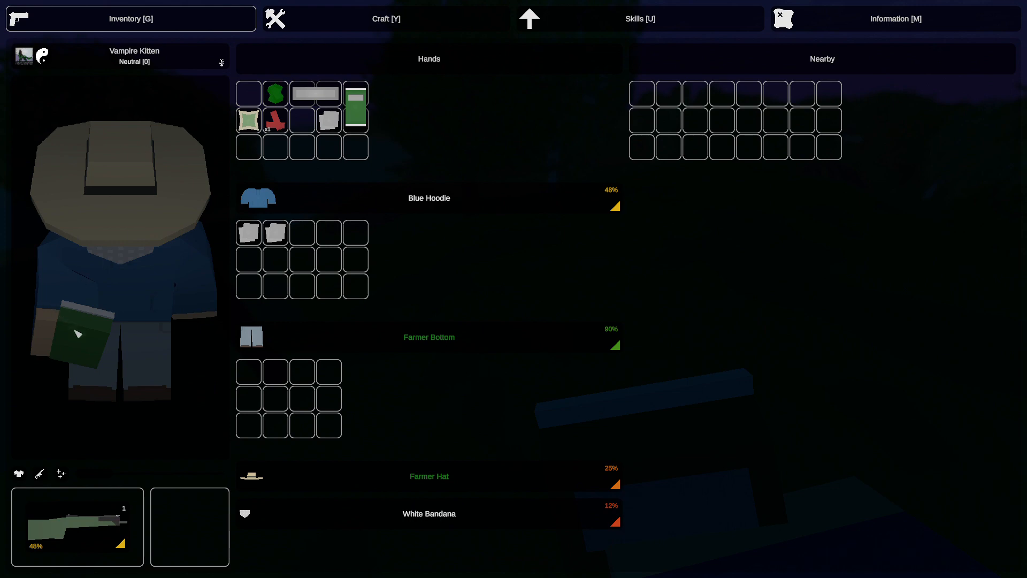
- Salvage the Chart into Cloth and craft Rags from the leftover Cloth
click(385, 18)
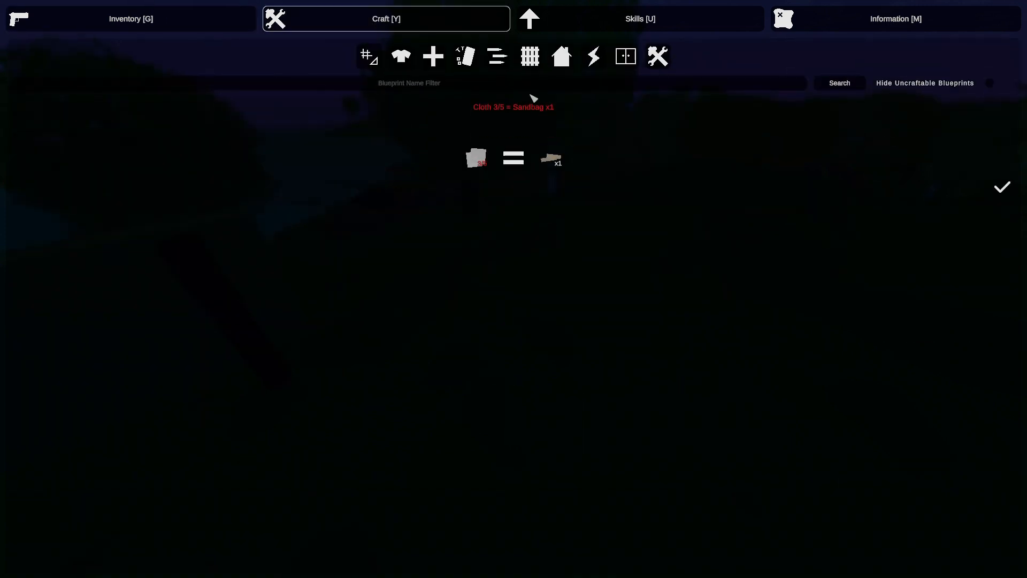
click(530, 57)
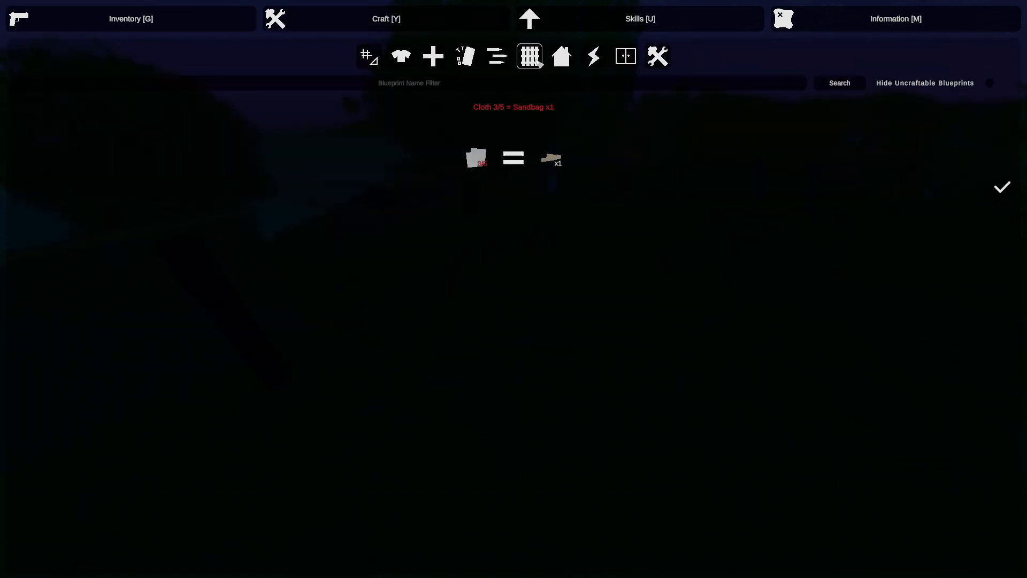
click(624, 57)
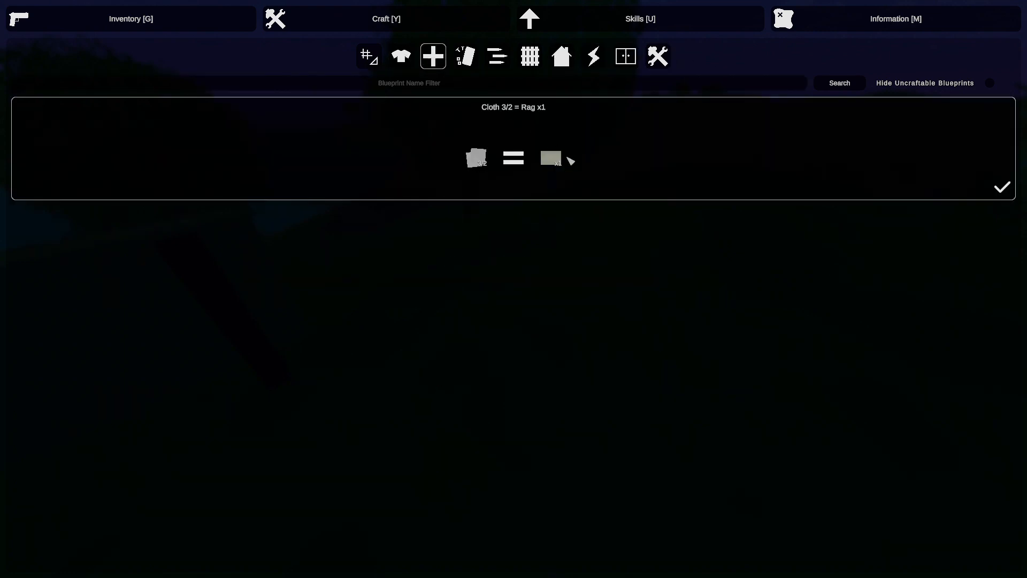
click(368, 56)
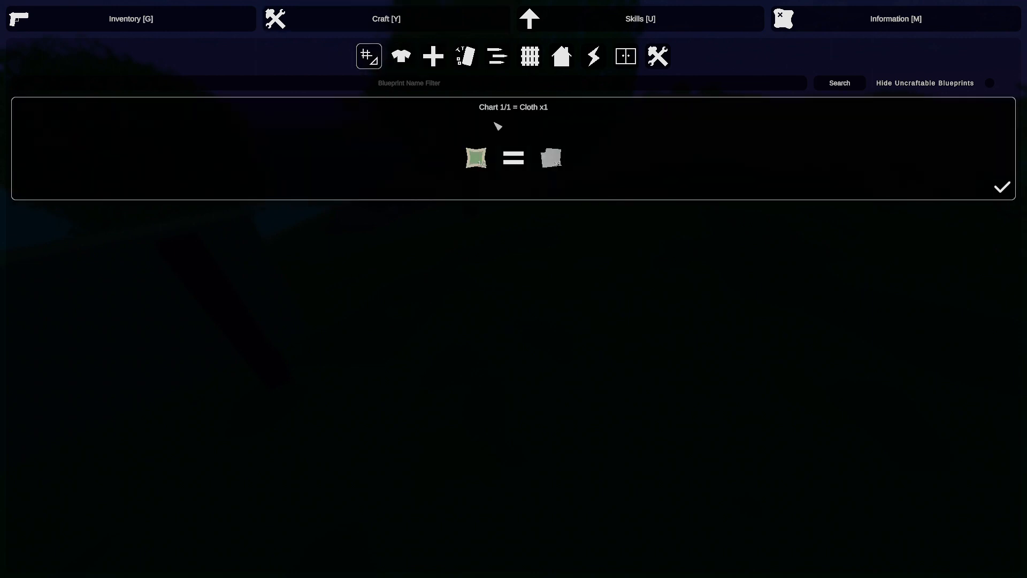
- Browse the Gear and Medical blueprints to find the bandage dressing
click(432, 56)
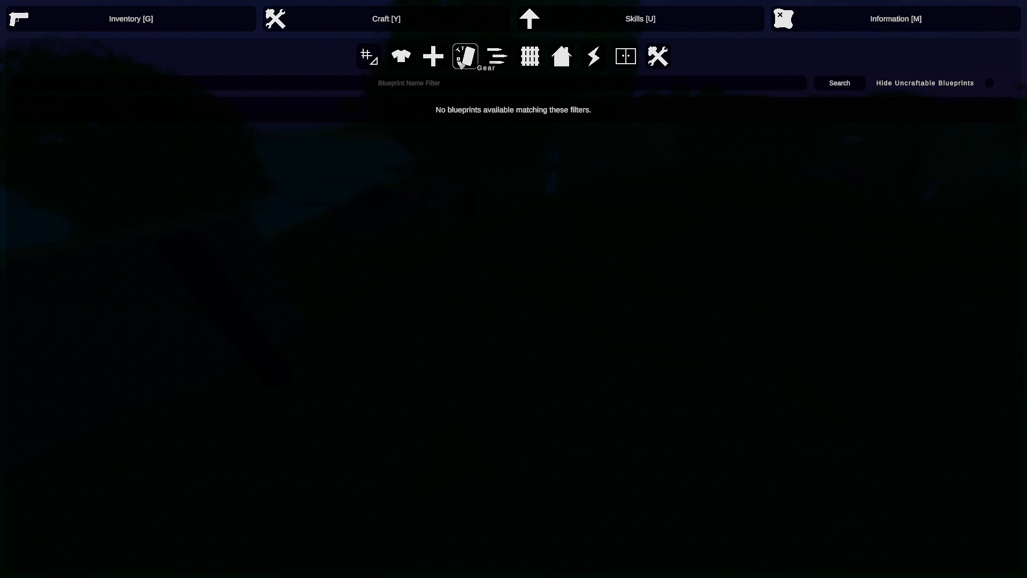
click(432, 55)
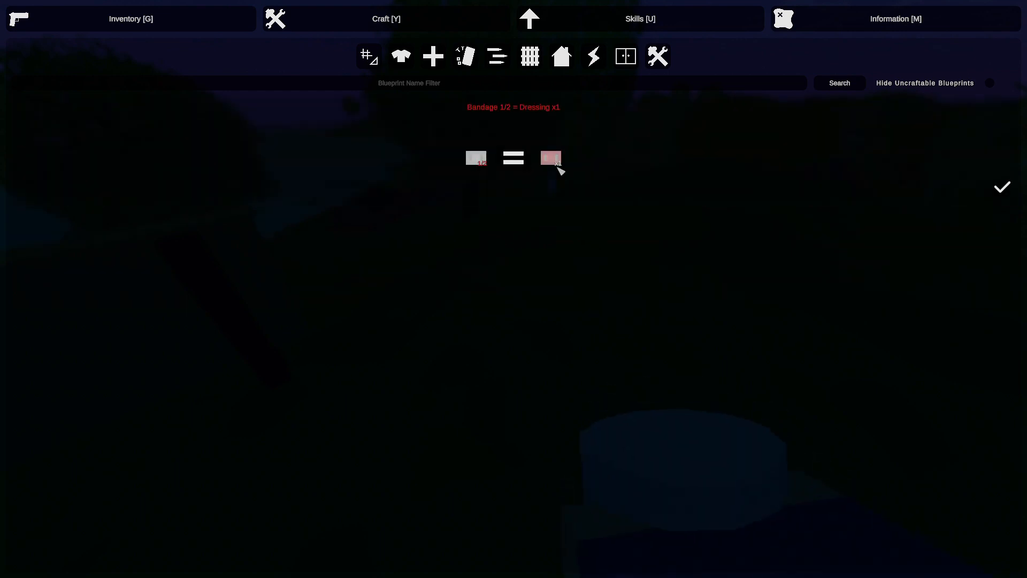
mouse_move(154, 26)
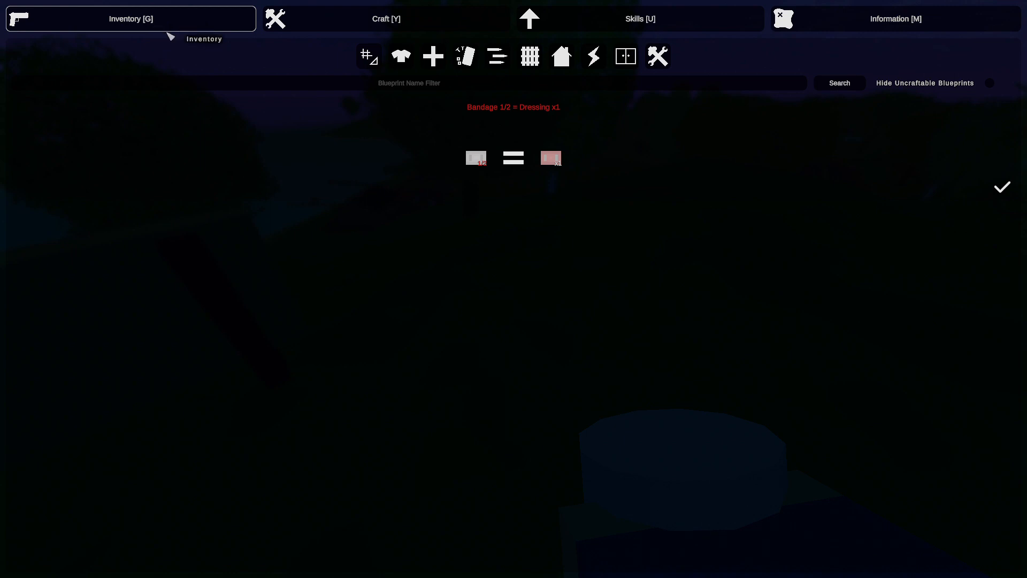
- Check the Inventory, bring up the pause menu, and return to the game world
click(131, 18)
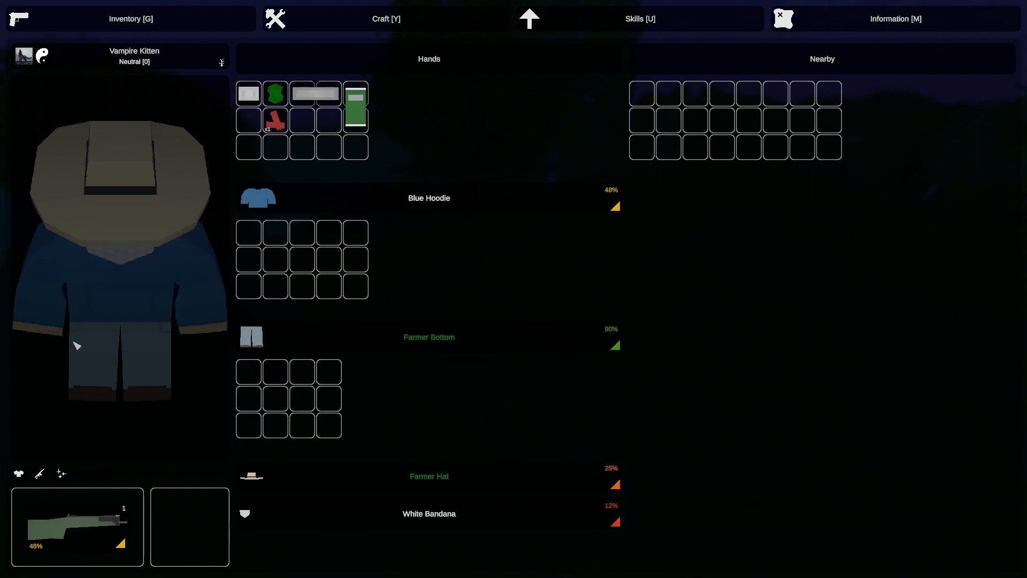
mouse_move(111, 287)
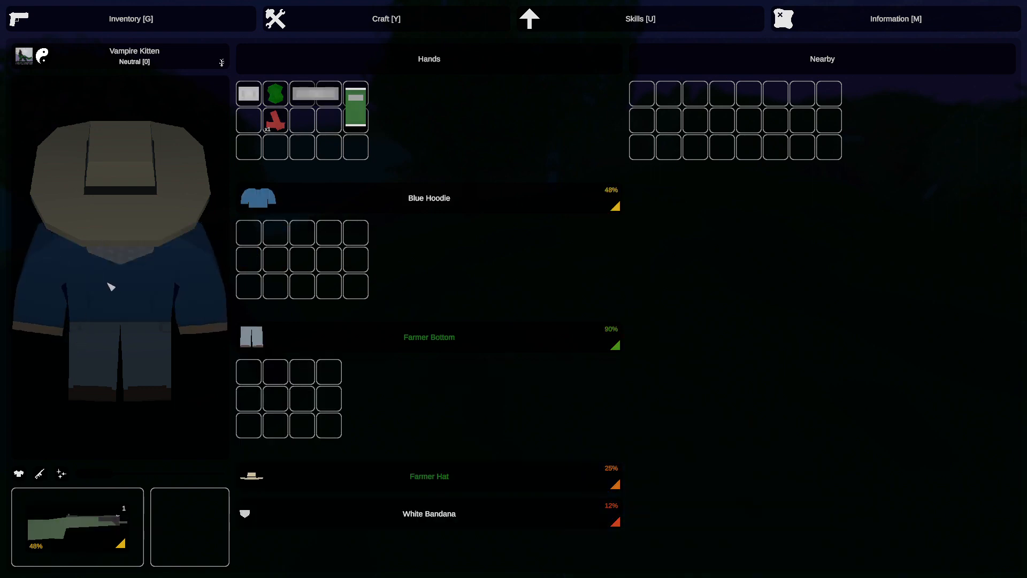
mouse_move(123, 186)
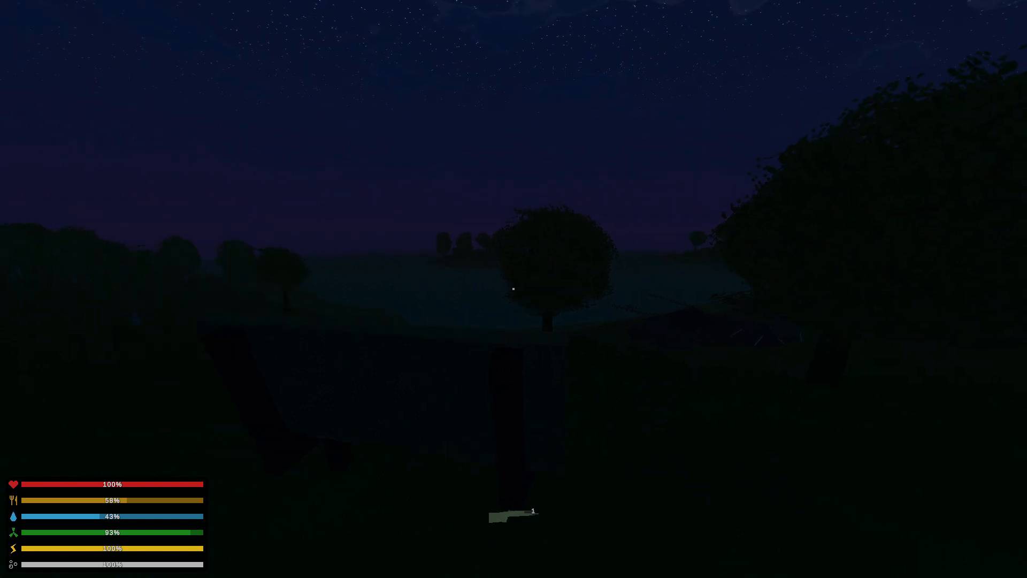
key(Escape)
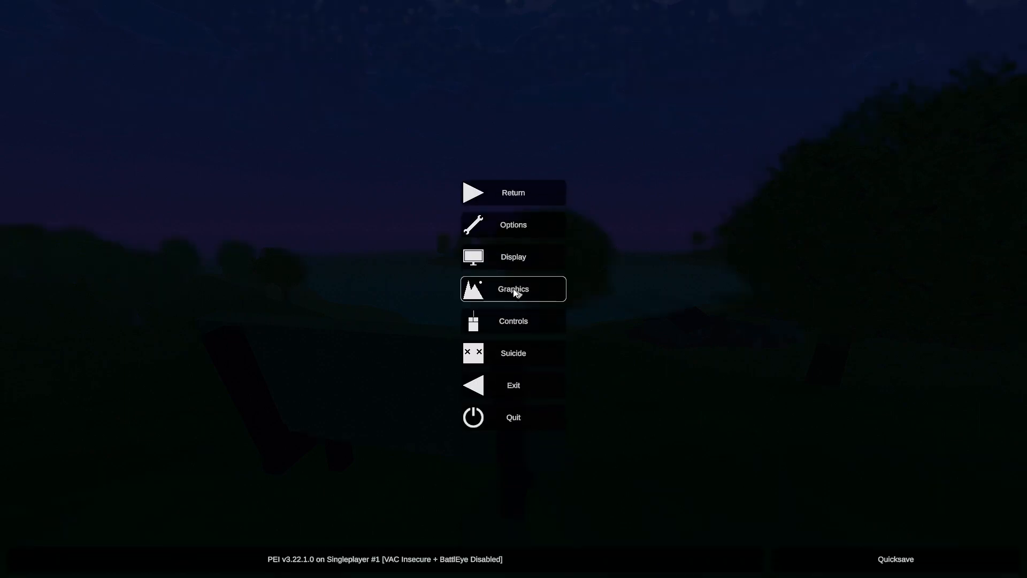
mouse_move(512, 225)
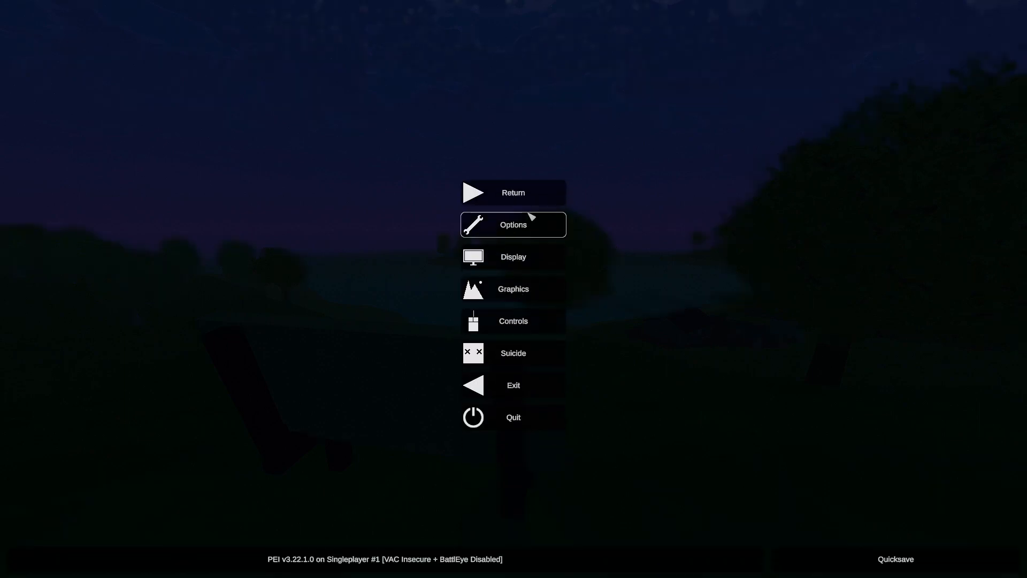
click(513, 192)
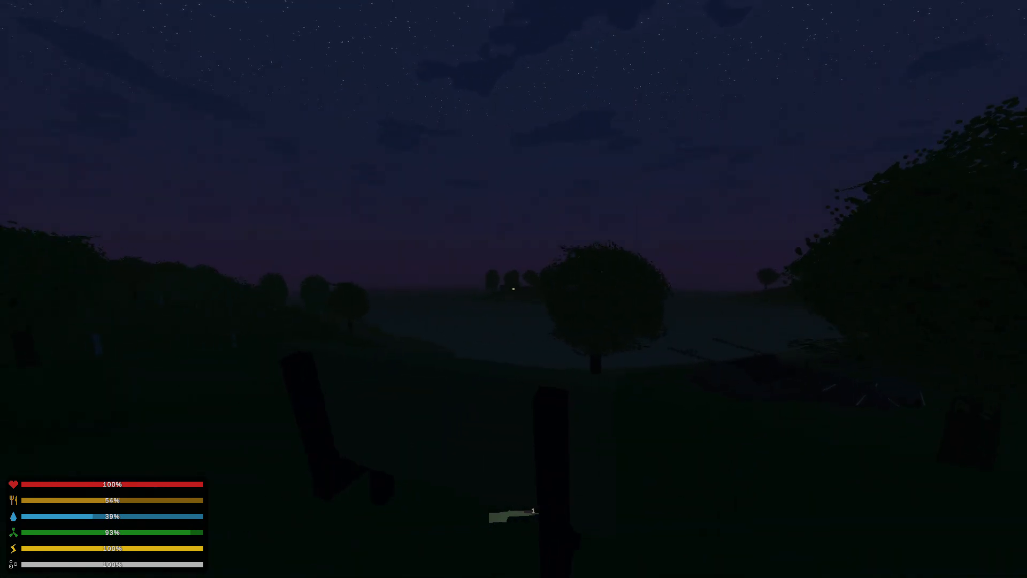
- Dismiss the pause menu with Return and resume play at the lakeshore
key(Escape)
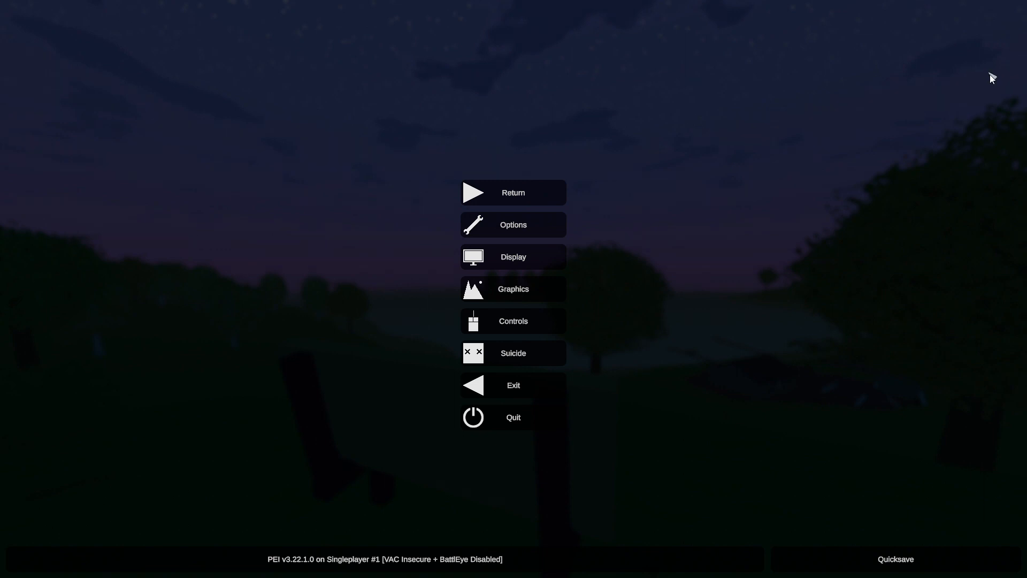
mouse_move(994, 82)
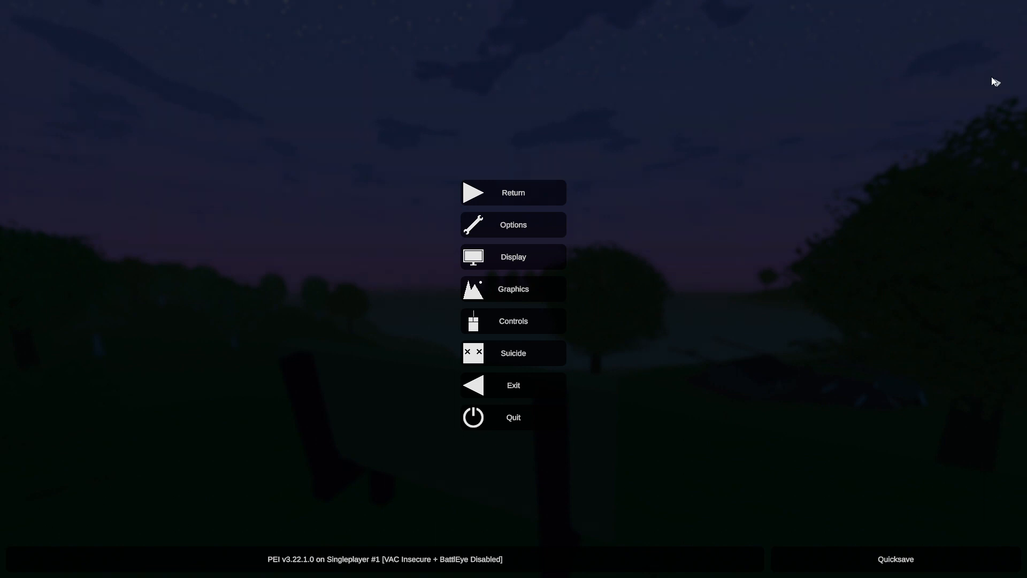
mouse_move(991, 86)
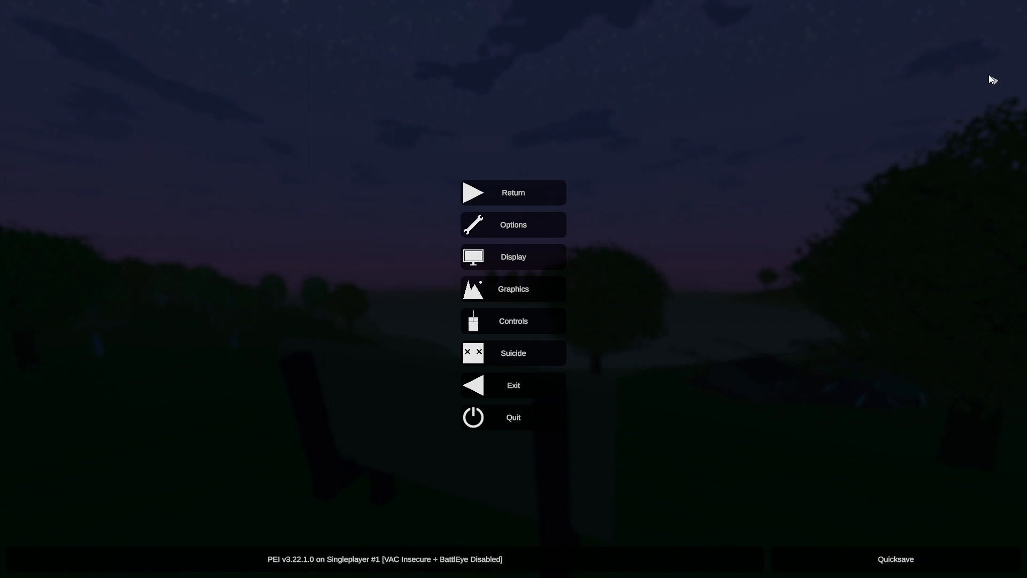
click(513, 191)
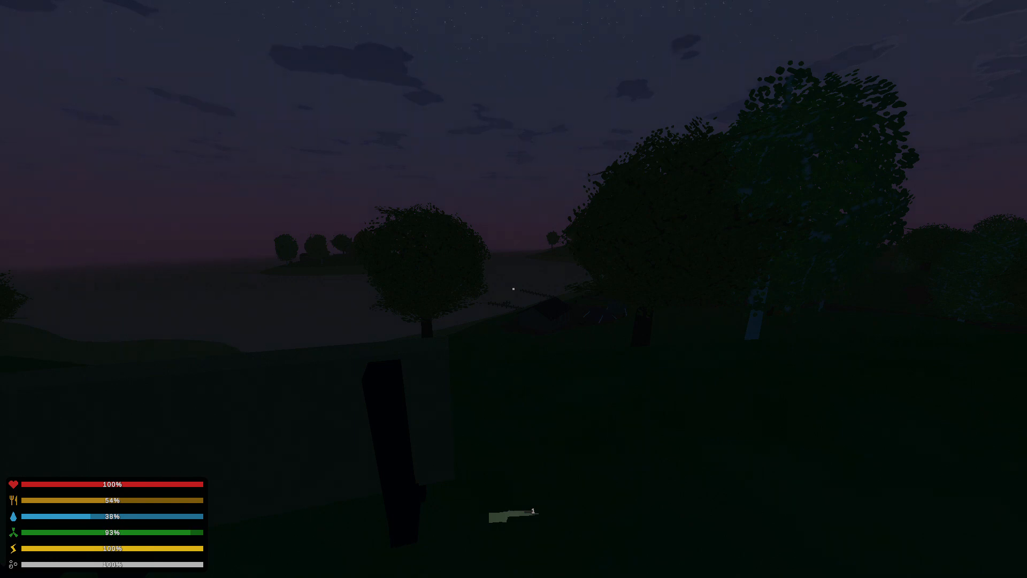
mouse_move(513, 289)
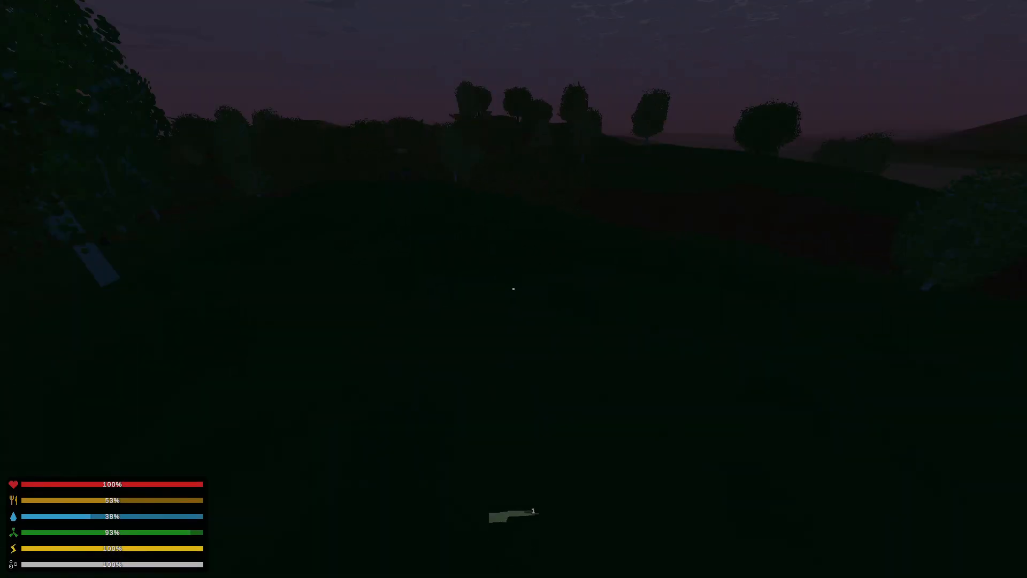
mouse_move(514, 289)
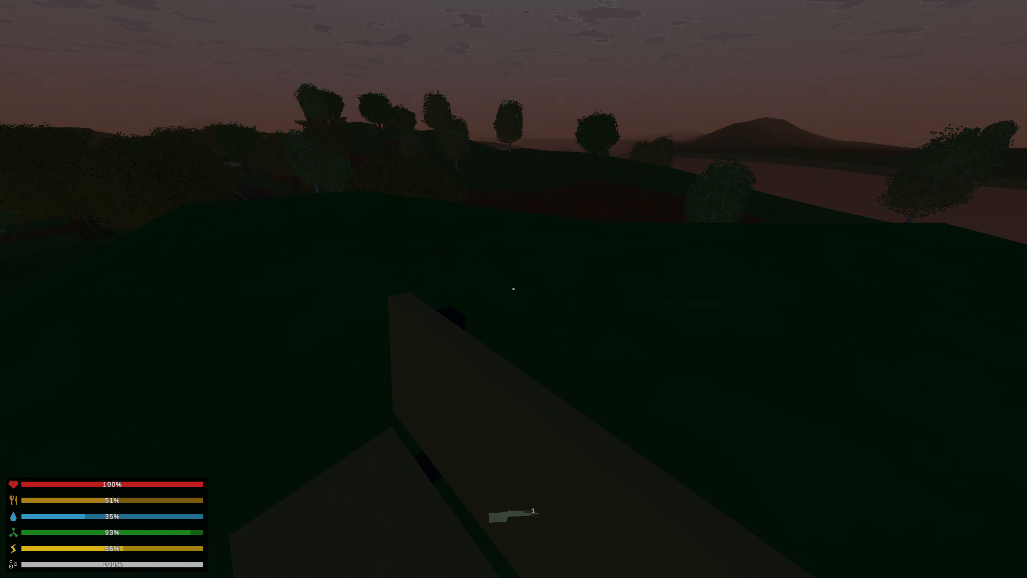
mouse_move(514, 289)
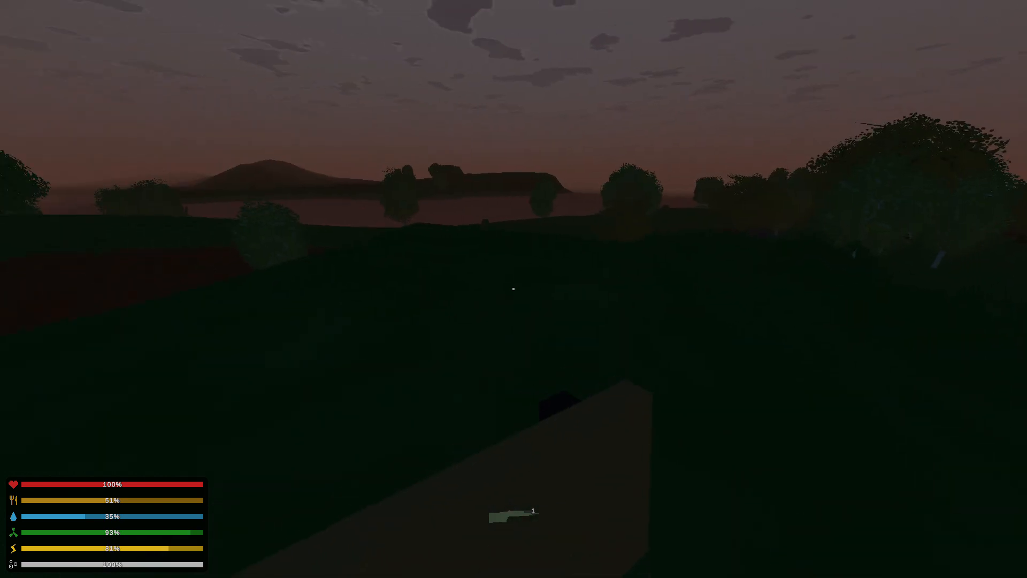
mouse_move(514, 289)
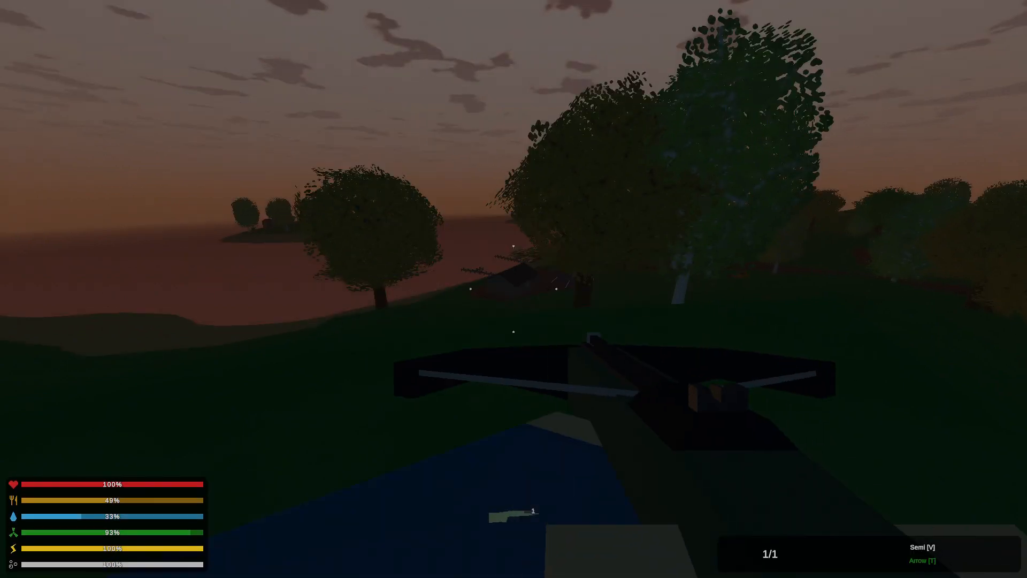
- Holster the crossbow before heading downhill to the road
key(v)
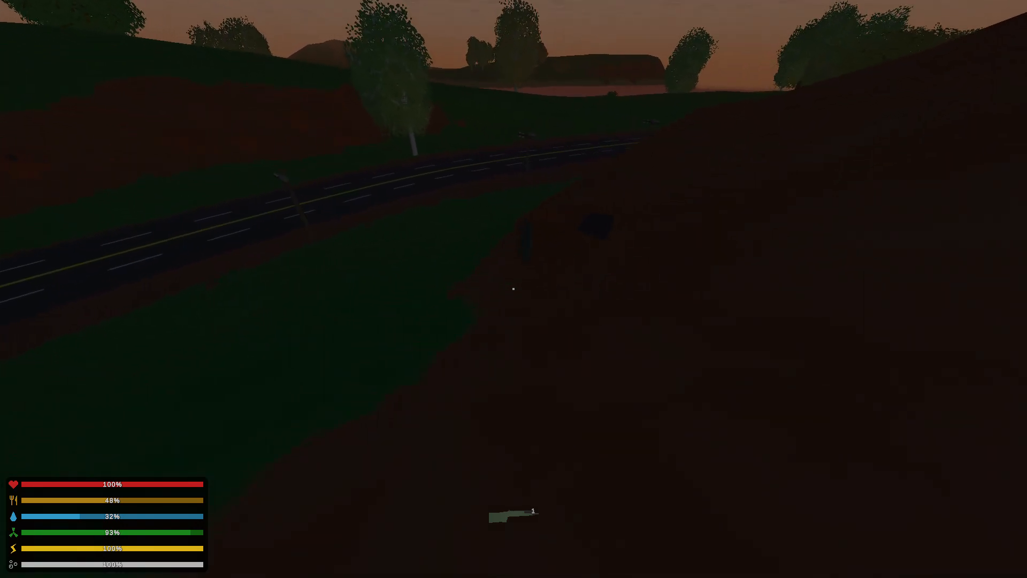
mouse_move(513, 289)
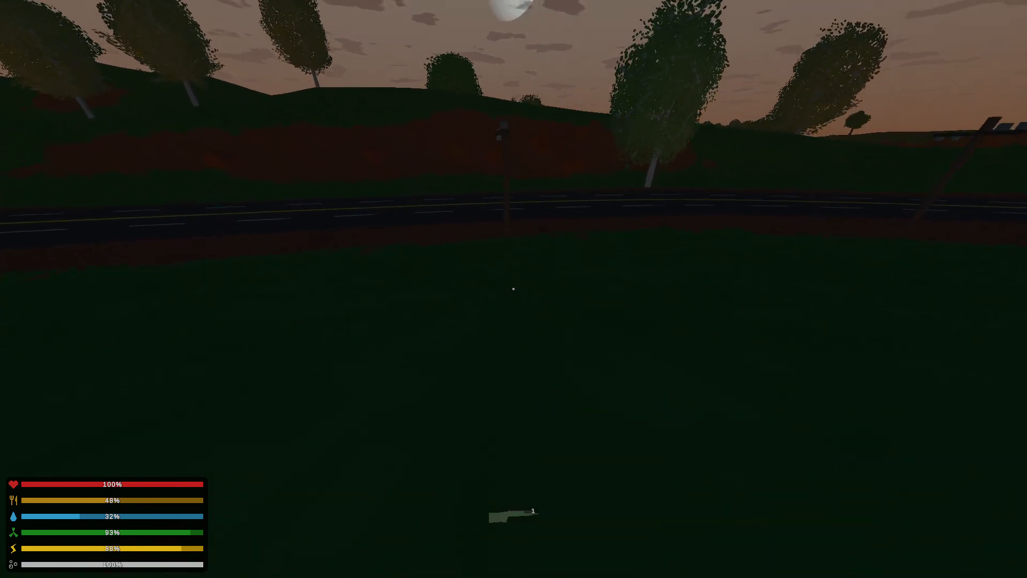
mouse_move(514, 289)
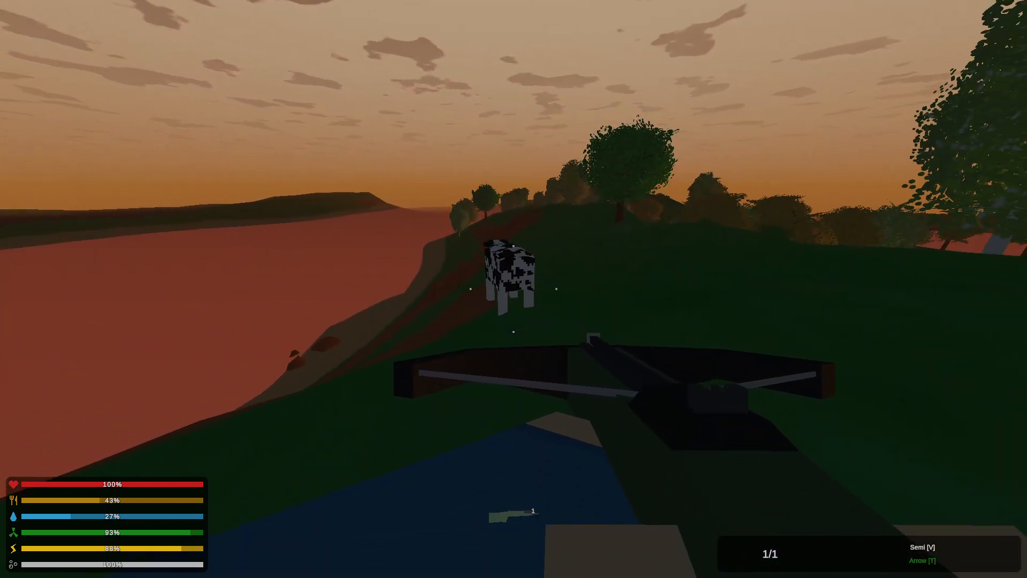
- Shoot the crossbow's only arrow at the cow
click(514, 289)
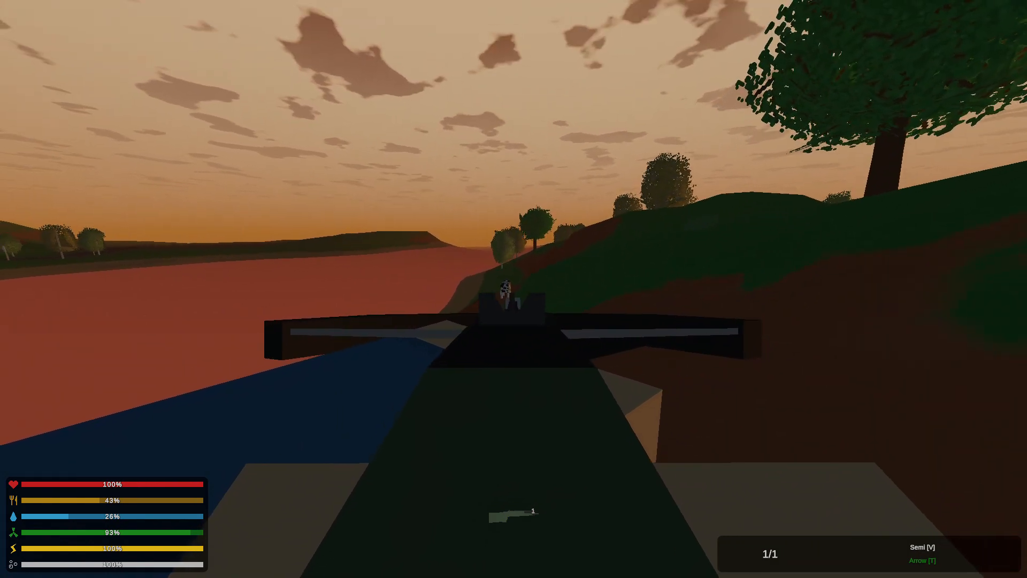
mouse_move(513, 289)
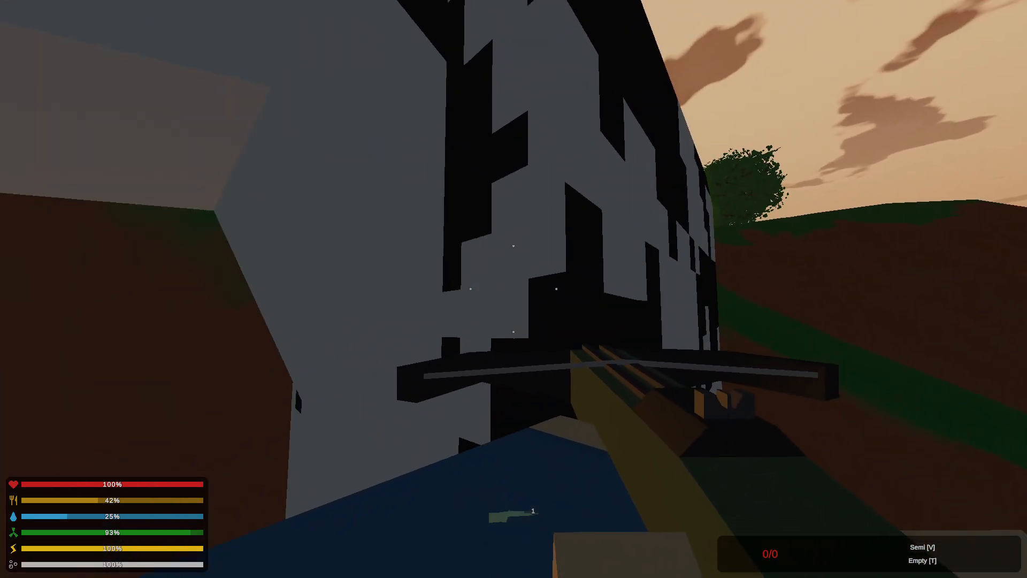
mouse_move(514, 289)
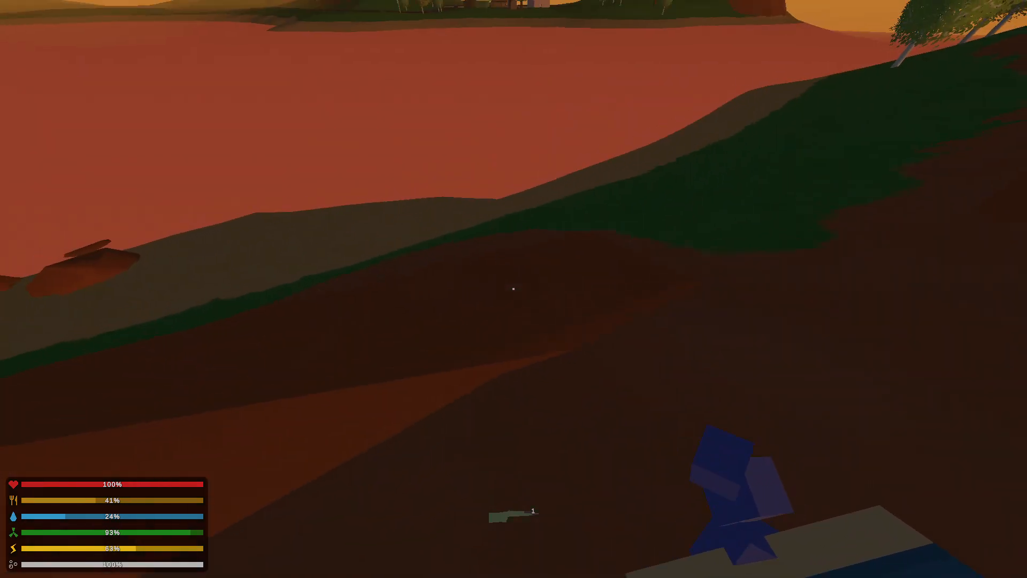
mouse_move(513, 289)
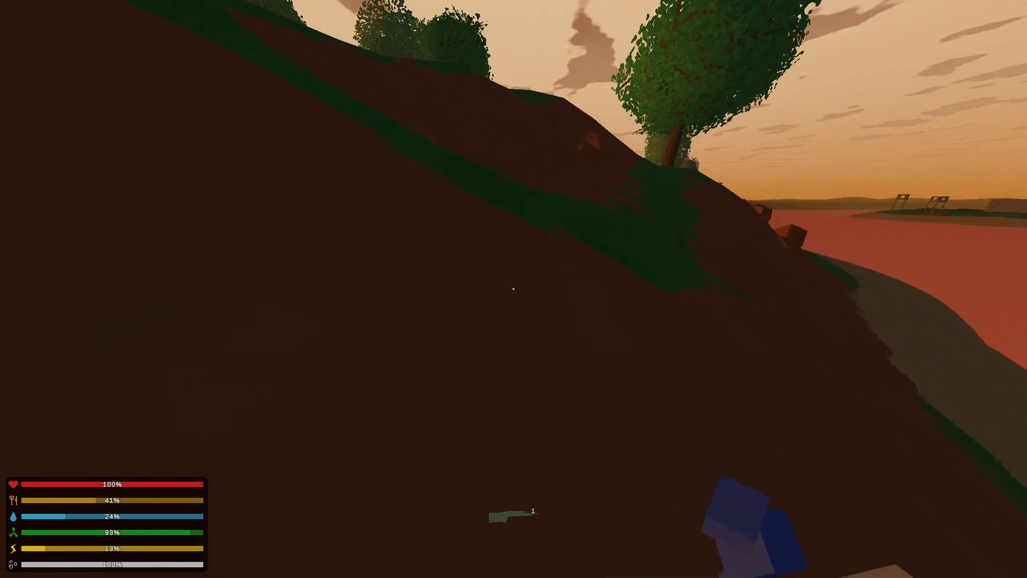
mouse_move(513, 289)
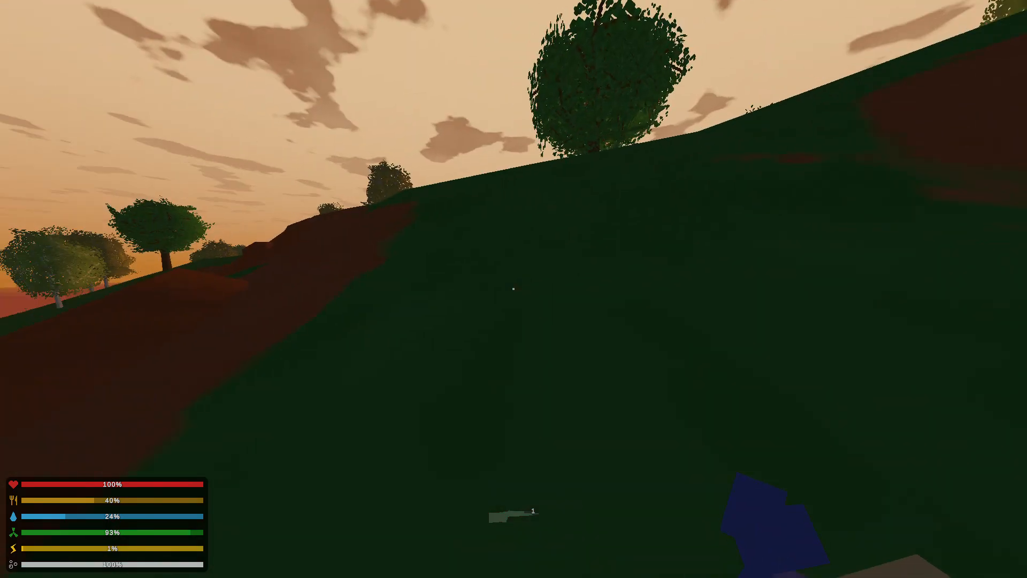
- Bring up the Inventory showing the worn hoodie, pants, hat and bandana
key(g)
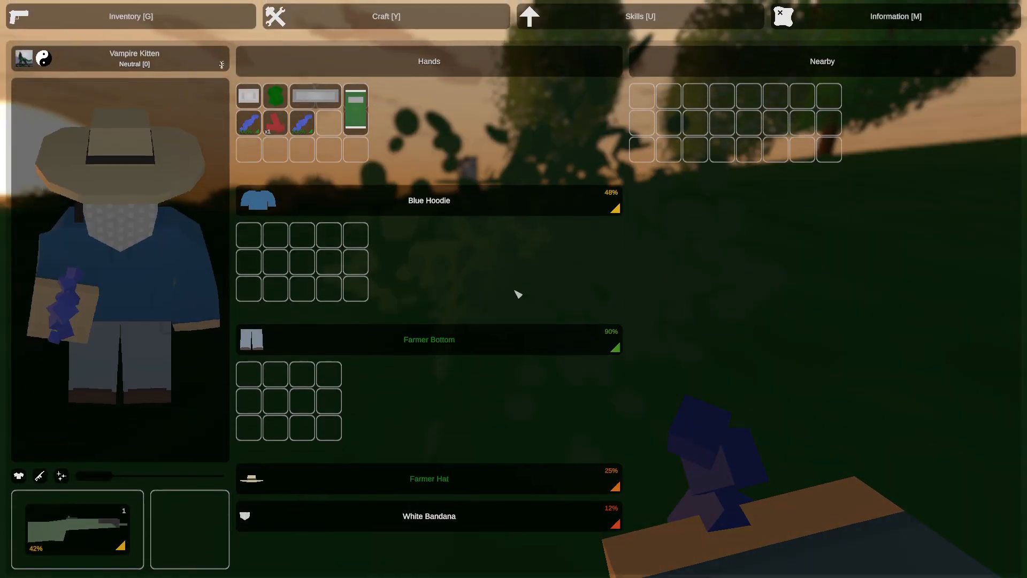
- Harvest berries from the bush and confirm them in the Inventory before resuming exploring
click(385, 16)
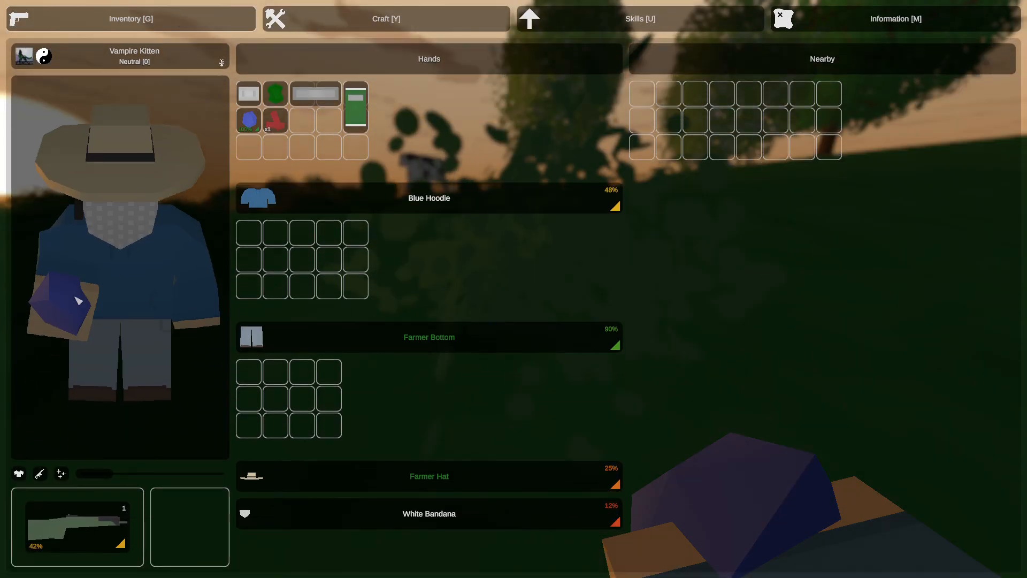
key(Tab)
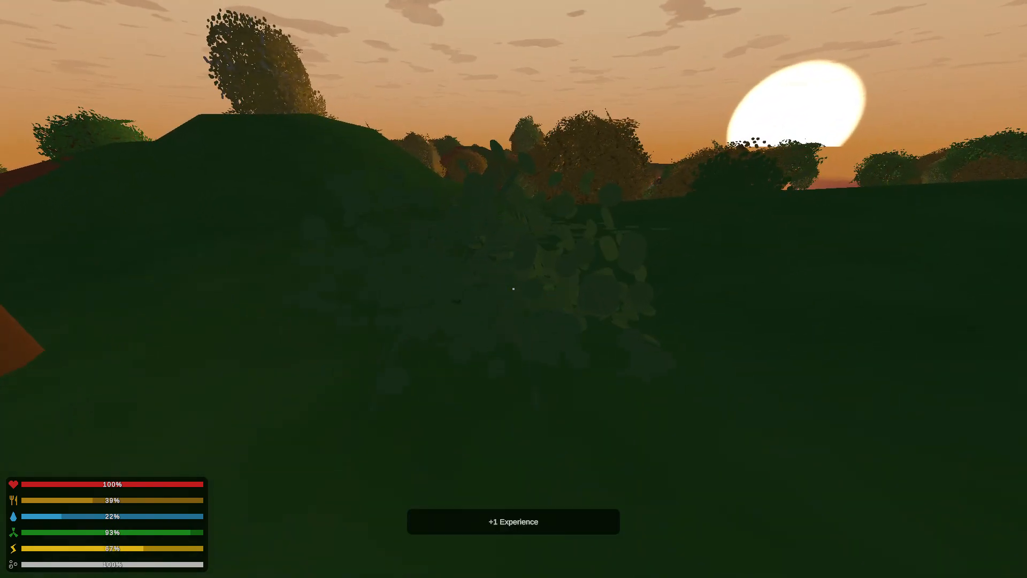
key(g)
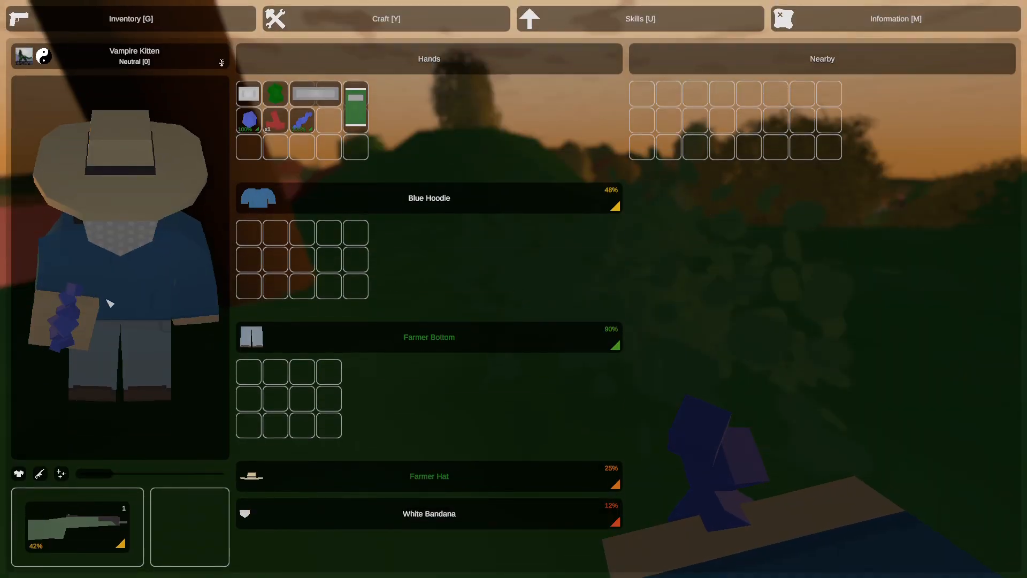
key(g)
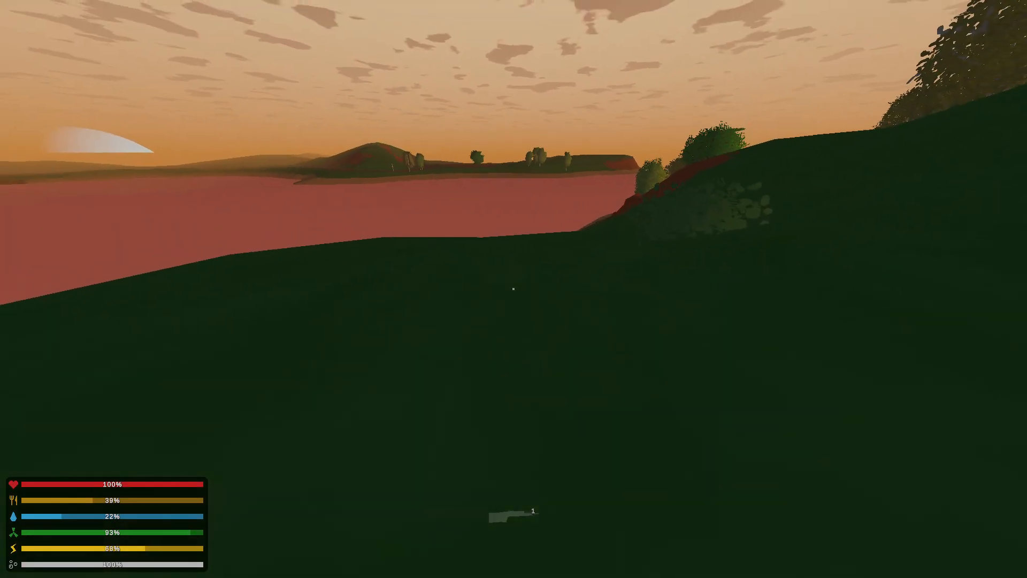
mouse_move(514, 289)
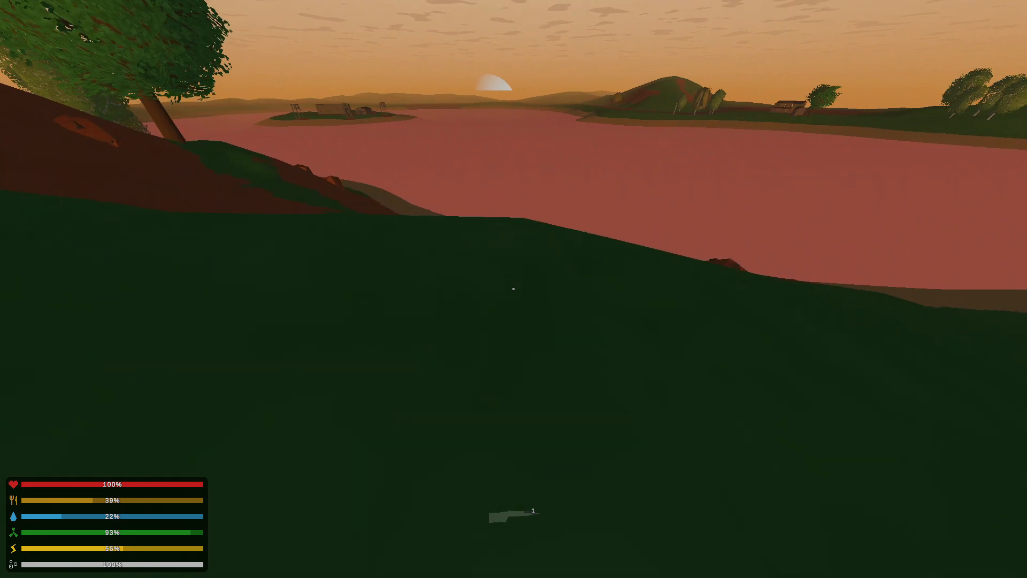
mouse_move(514, 289)
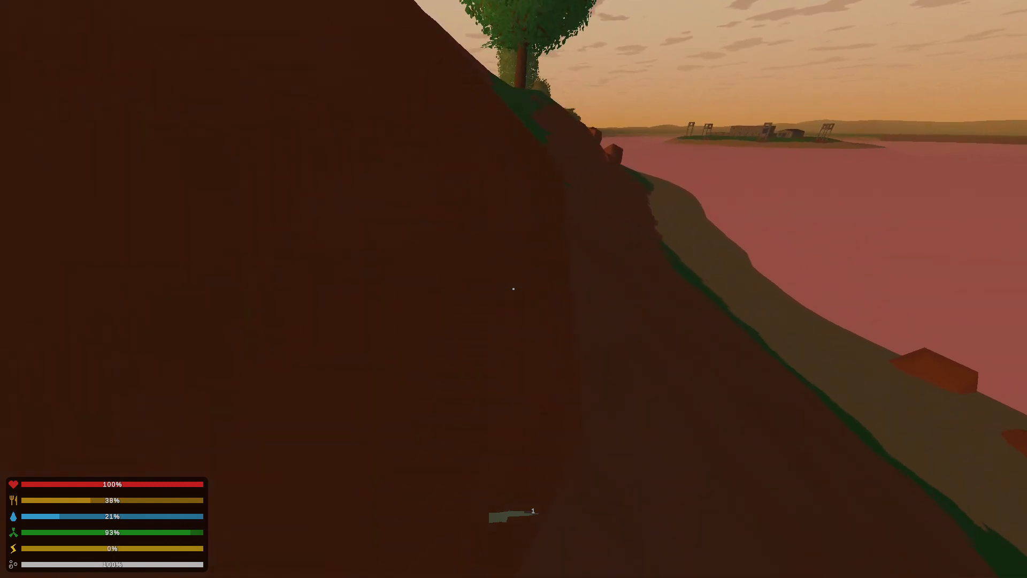
mouse_move(514, 289)
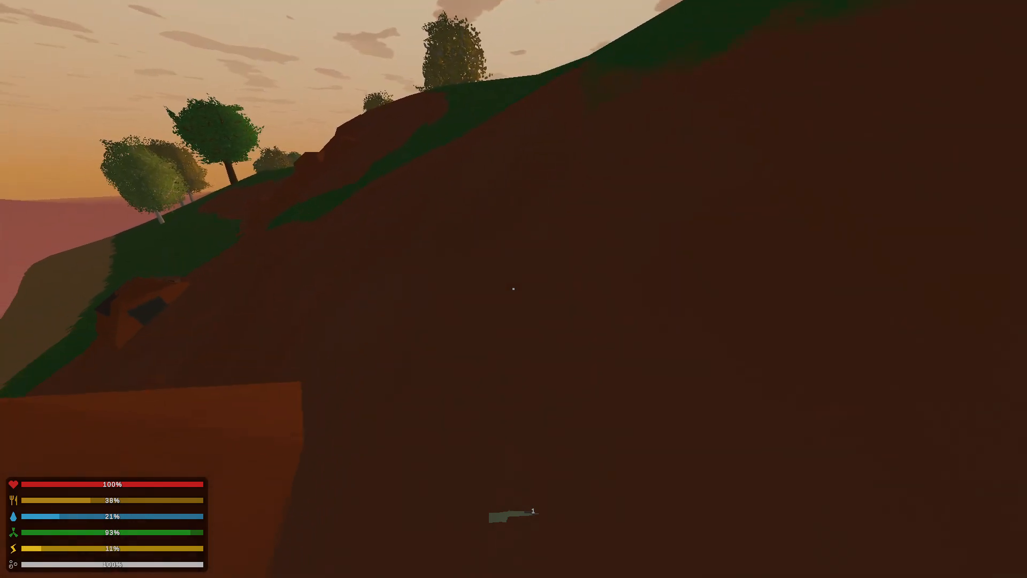
mouse_move(514, 289)
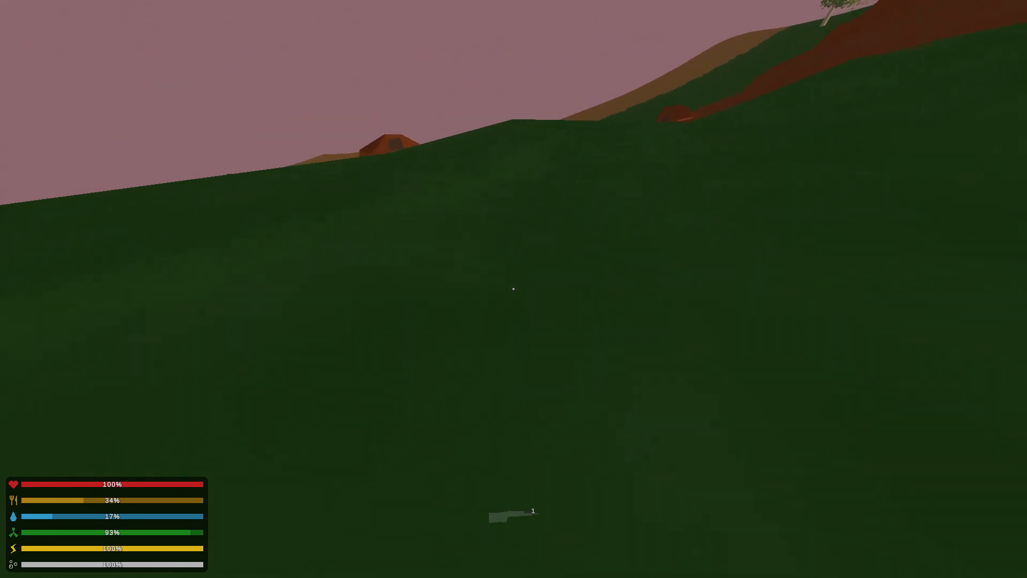
mouse_move(514, 288)
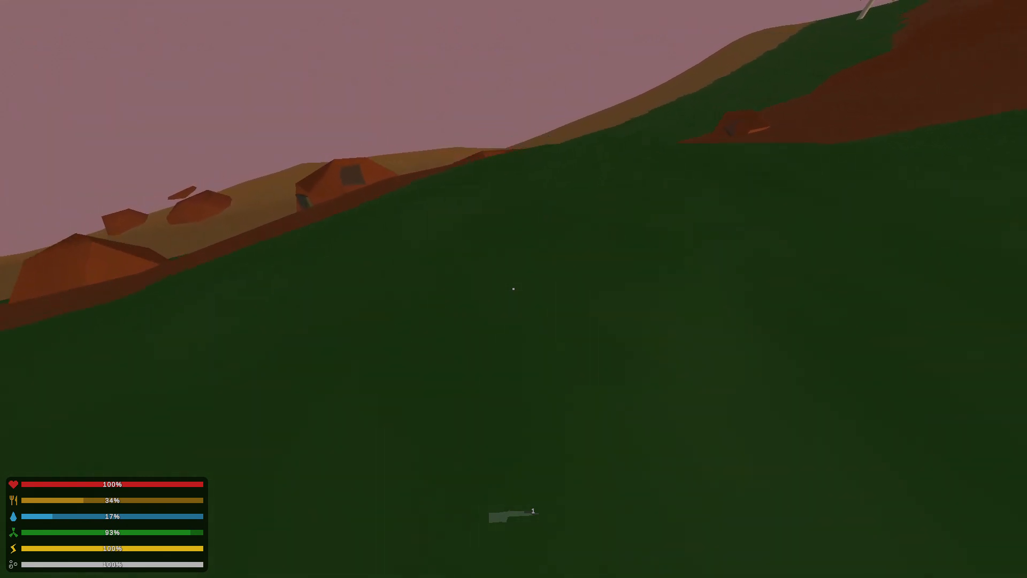
mouse_move(513, 289)
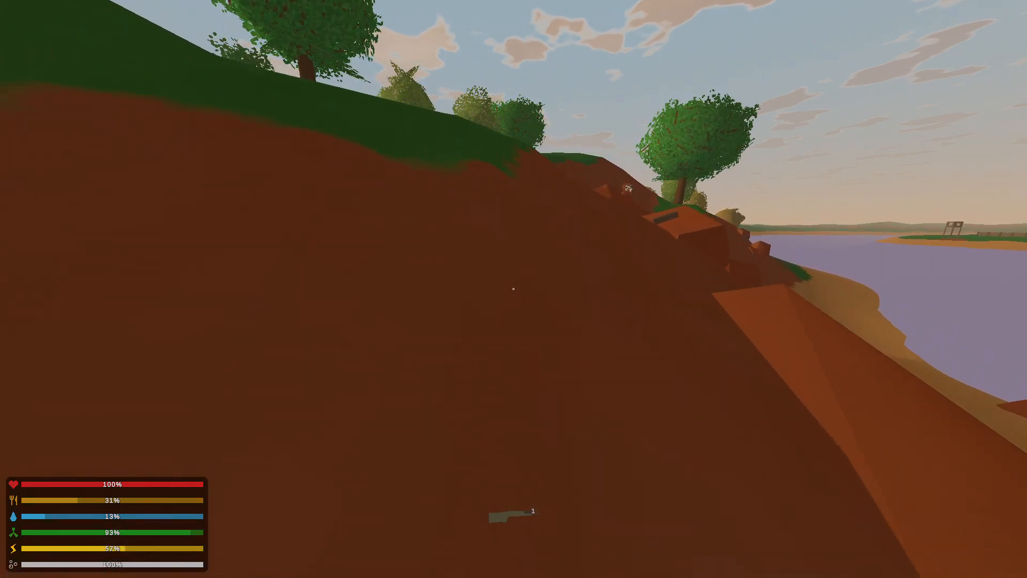
mouse_move(514, 289)
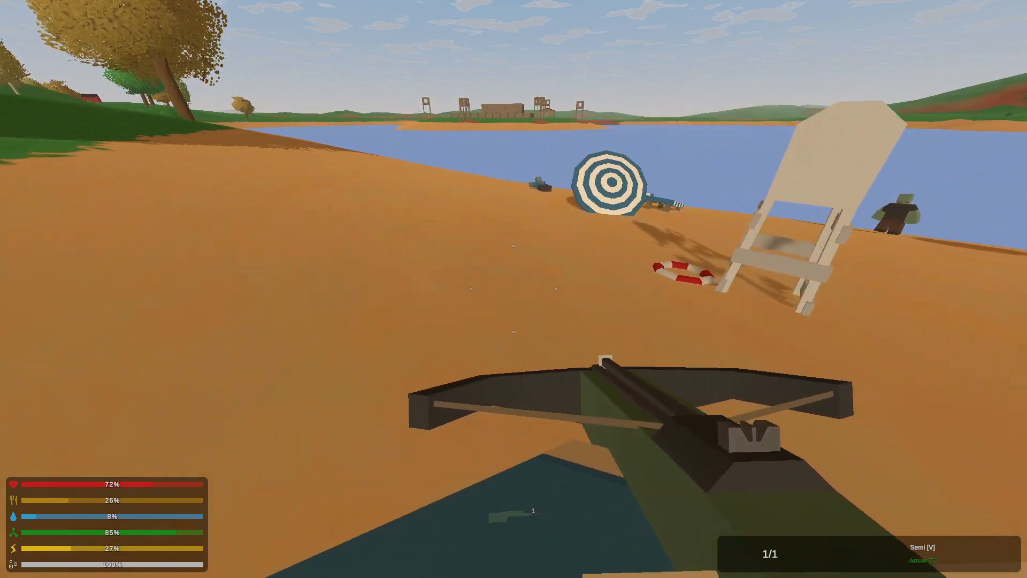
mouse_move(513, 289)
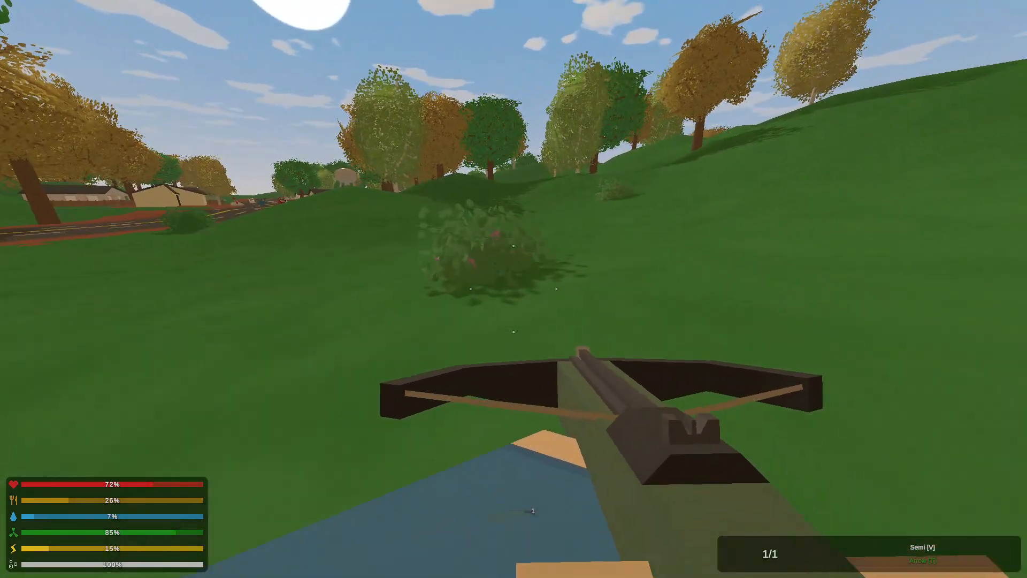
- Forage the mauve berries from the hillside bush
click(513, 289)
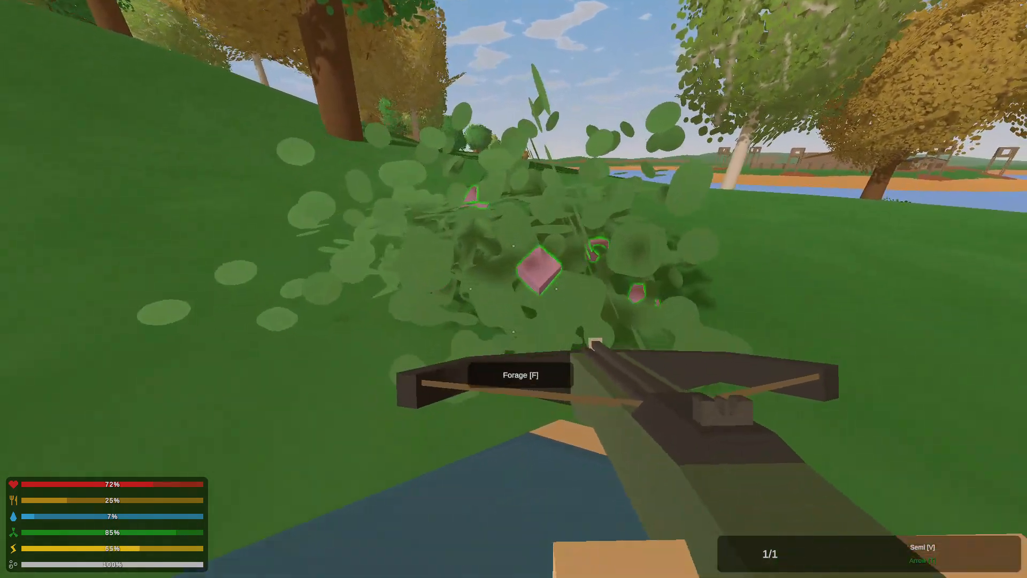
key(f)
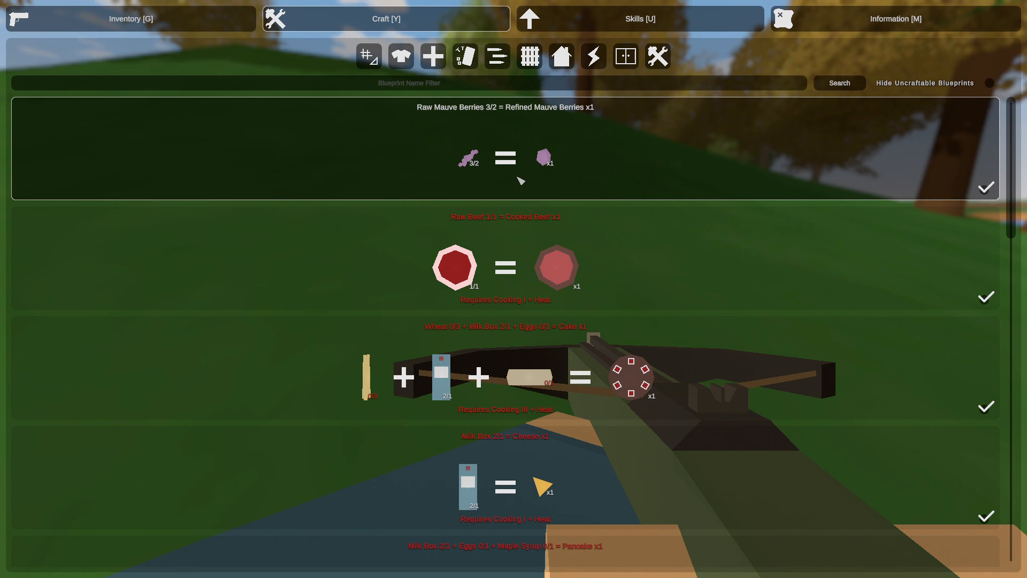
- Scroll through the crafting blueprints before heading toward the road
scroll(down, 3)
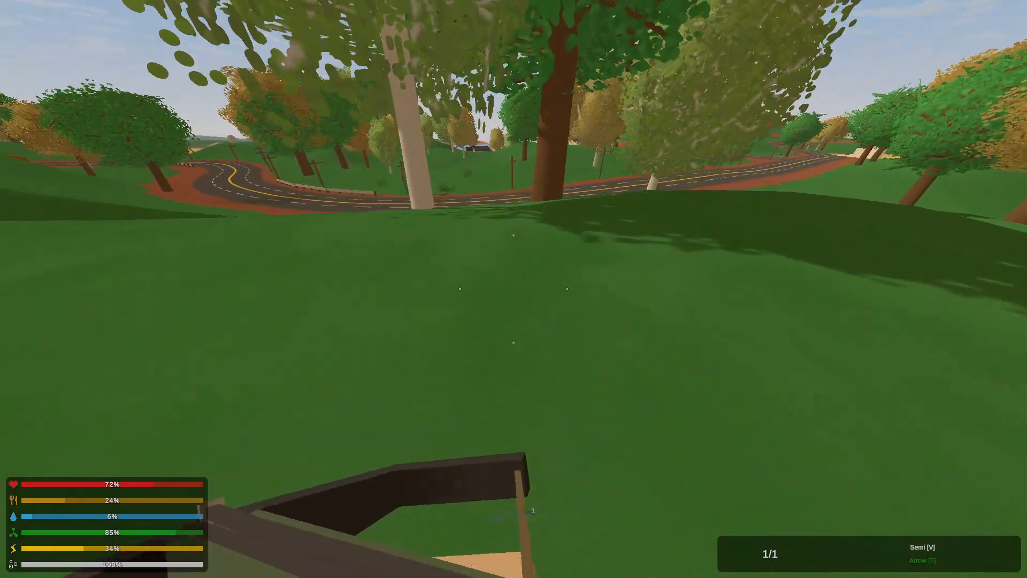
mouse_move(514, 289)
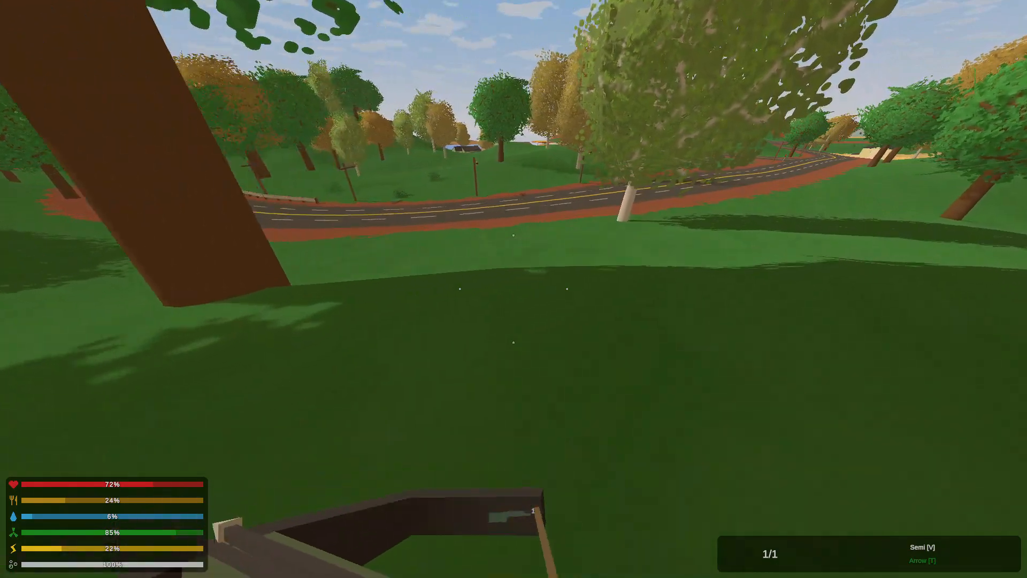
mouse_move(513, 289)
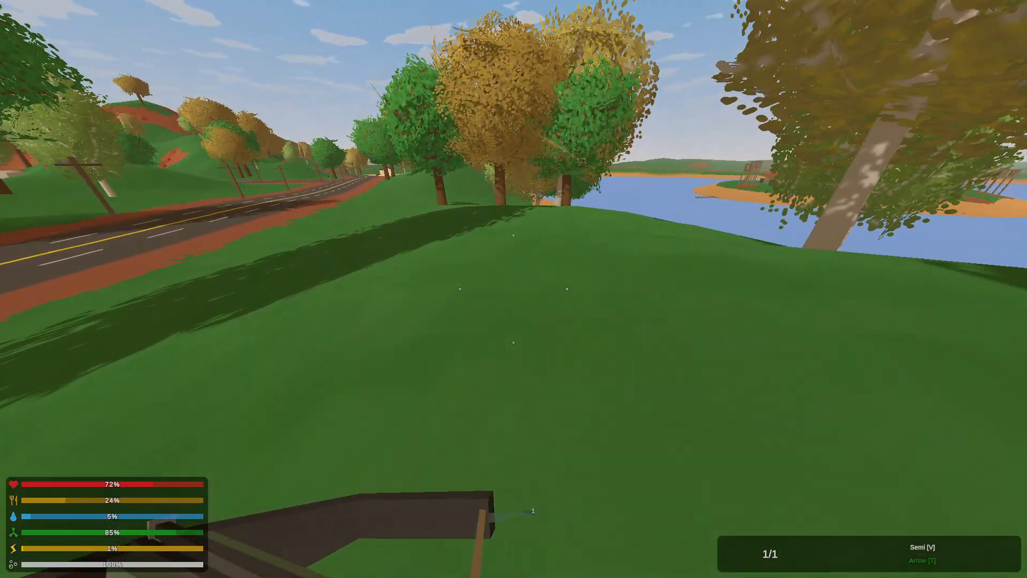
- Glance over the crafting blueprints with Y, back out and switch to the inventory panel
key(y)
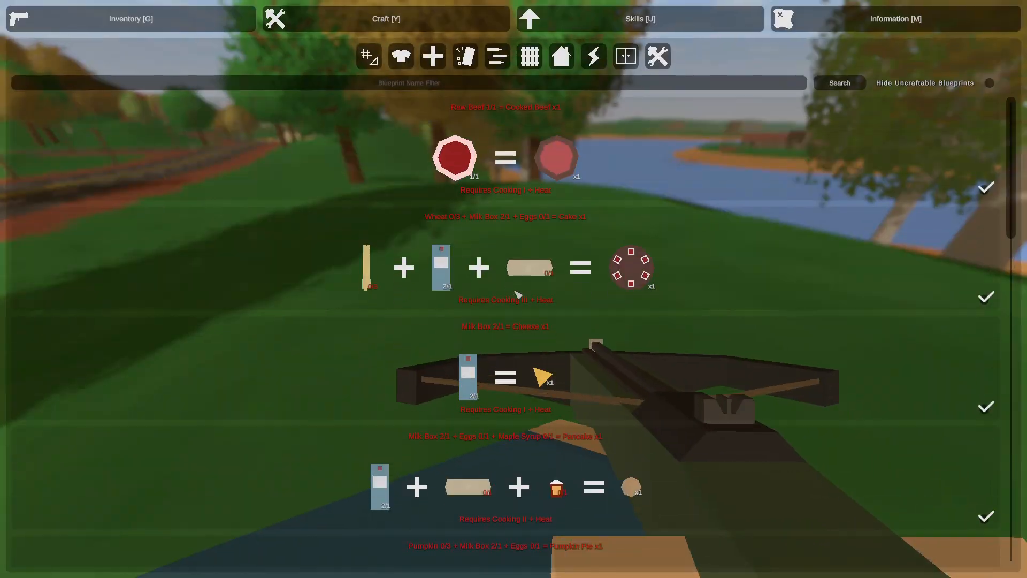
key(Escape)
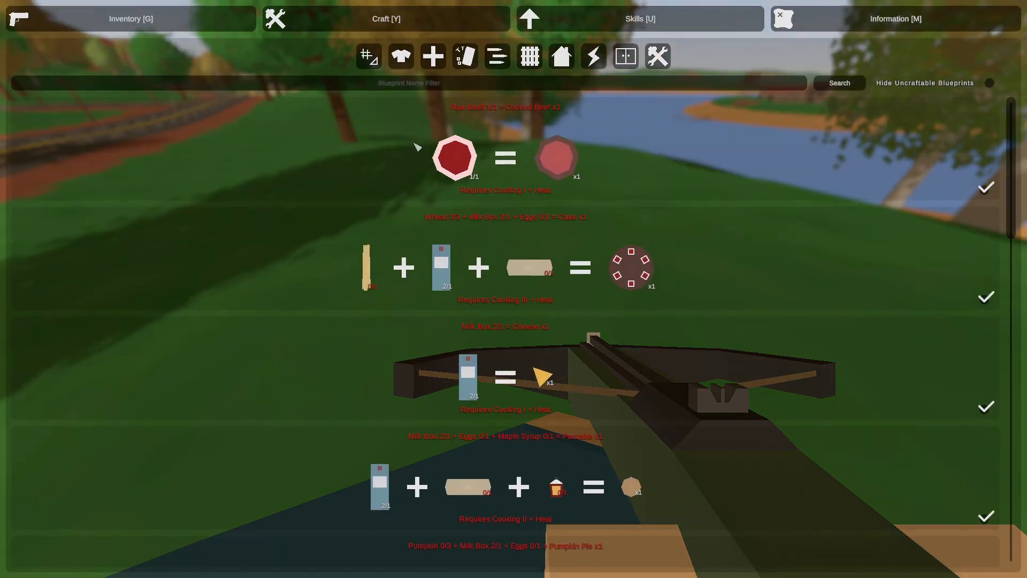
click(130, 18)
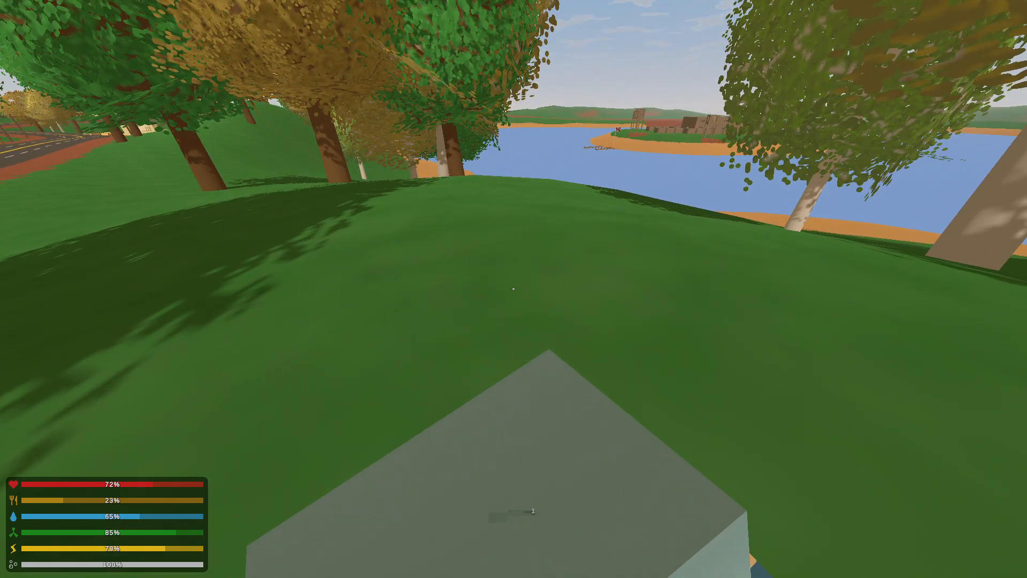
- Bring up the survivor's inventory with G to look over the raw mauve berries
key(g)
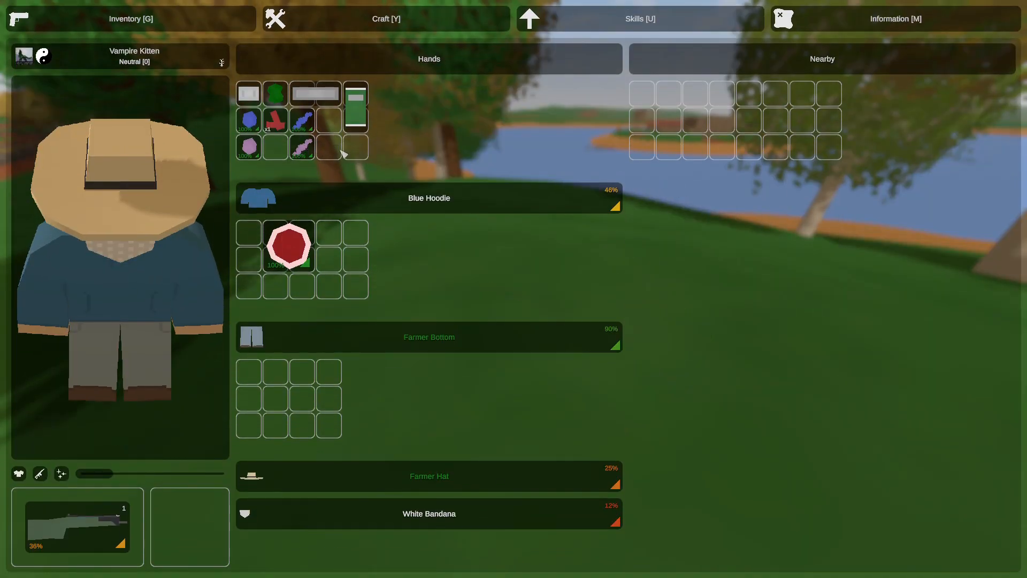
mouse_move(325, 130)
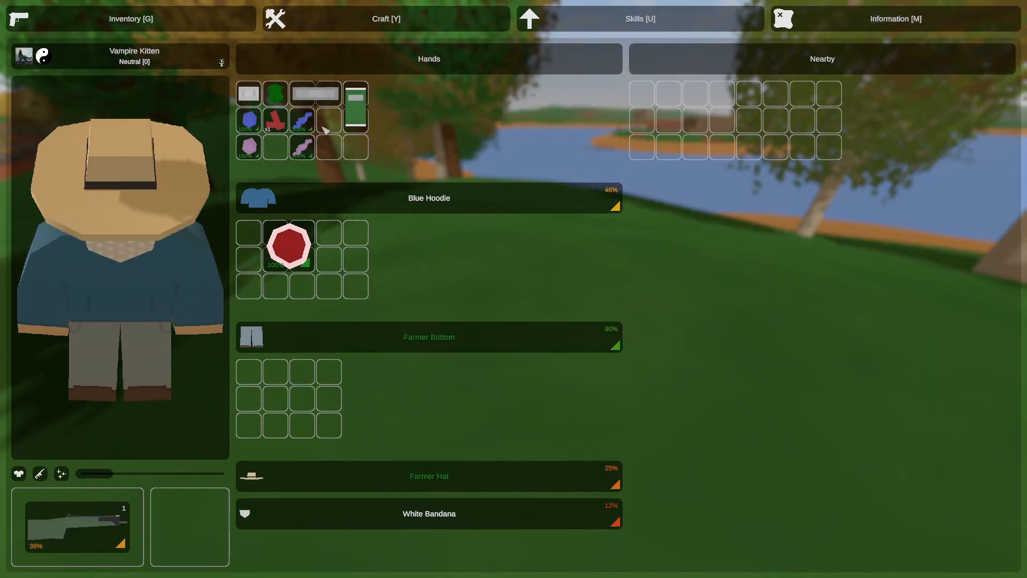
mouse_move(301, 147)
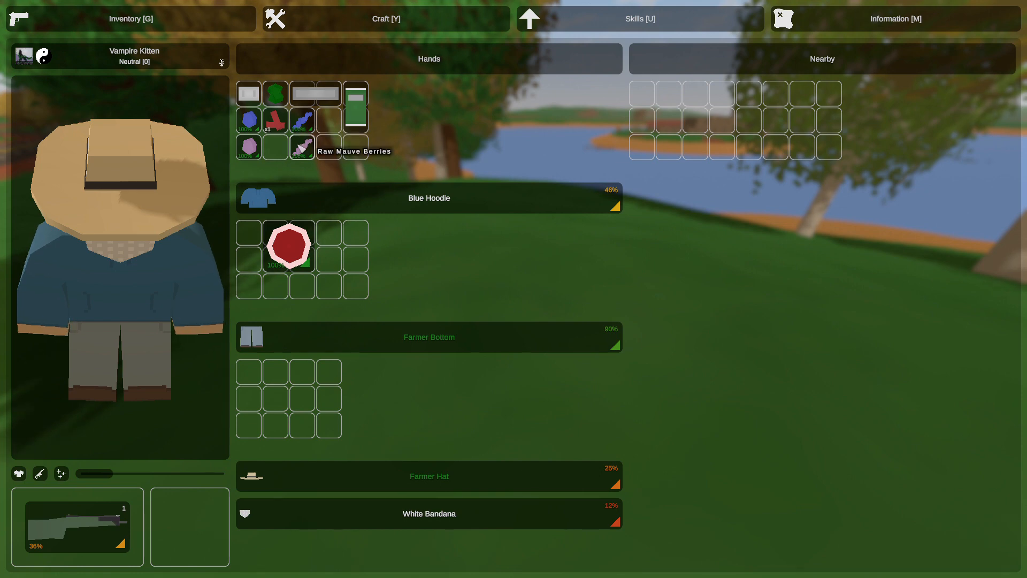
mouse_move(288, 246)
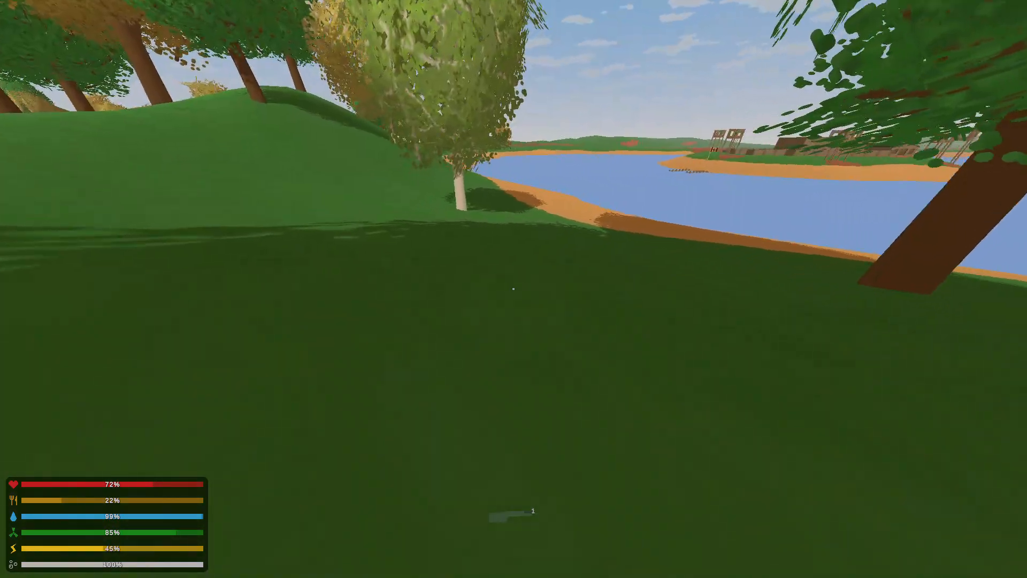
mouse_move(514, 289)
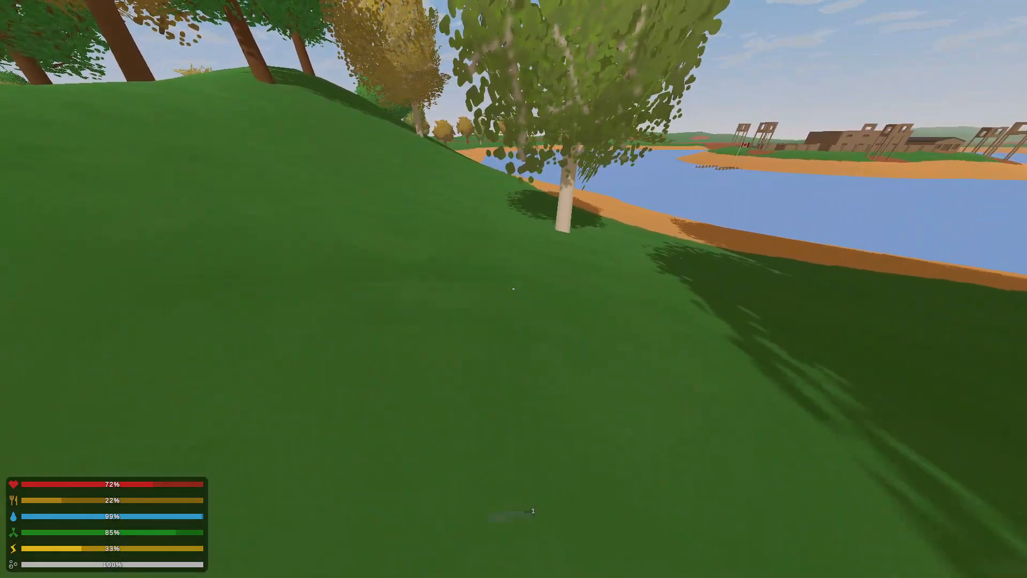
mouse_move(514, 288)
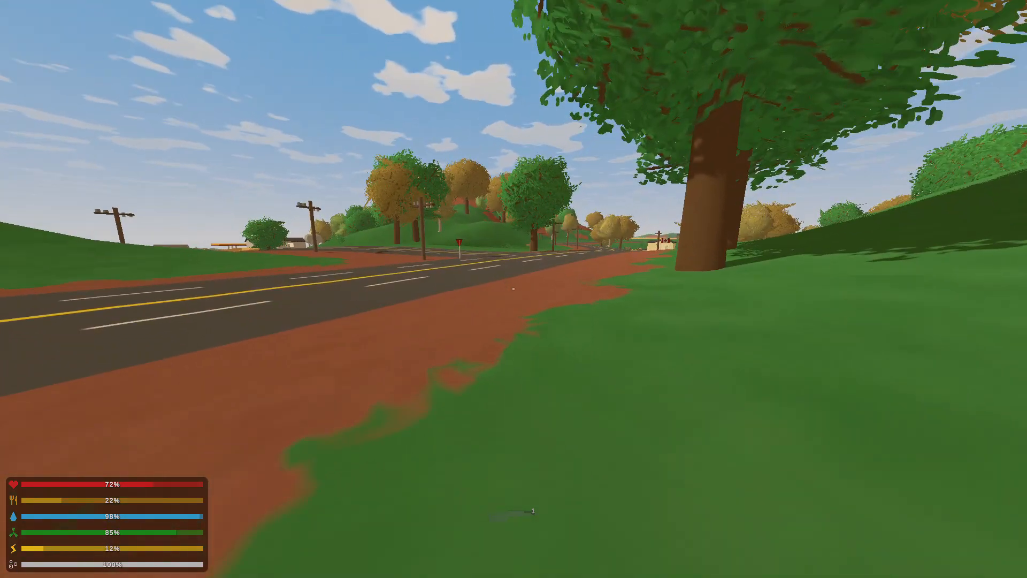
mouse_move(514, 289)
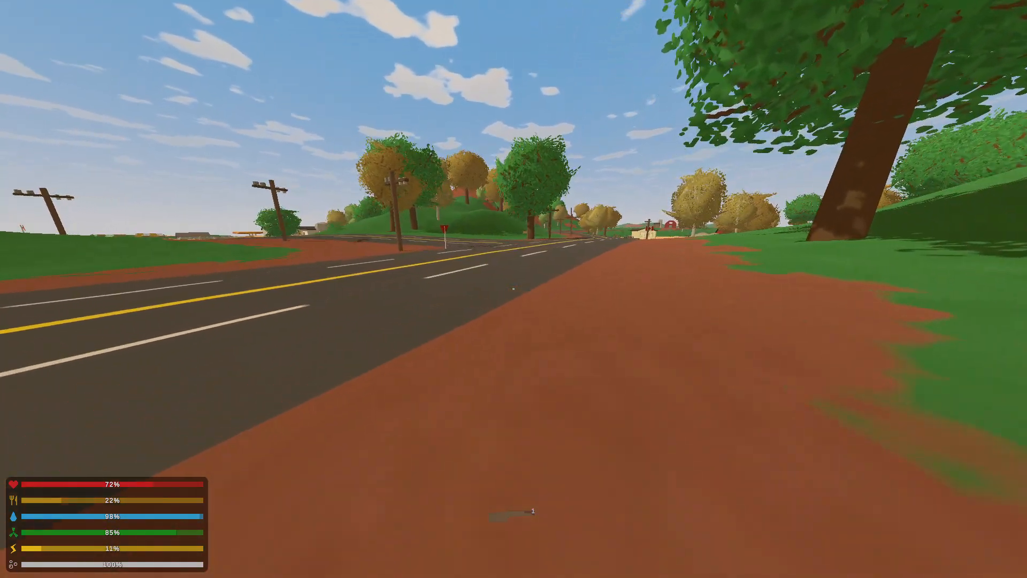
- Move forward along the road past the lake toward the farmhouse and barn
key(w)
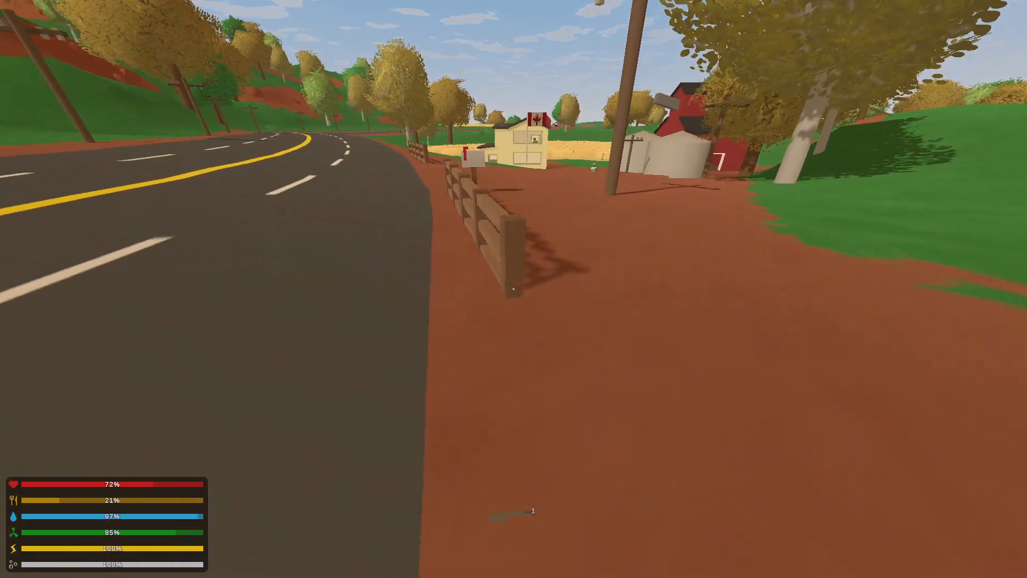
mouse_move(514, 289)
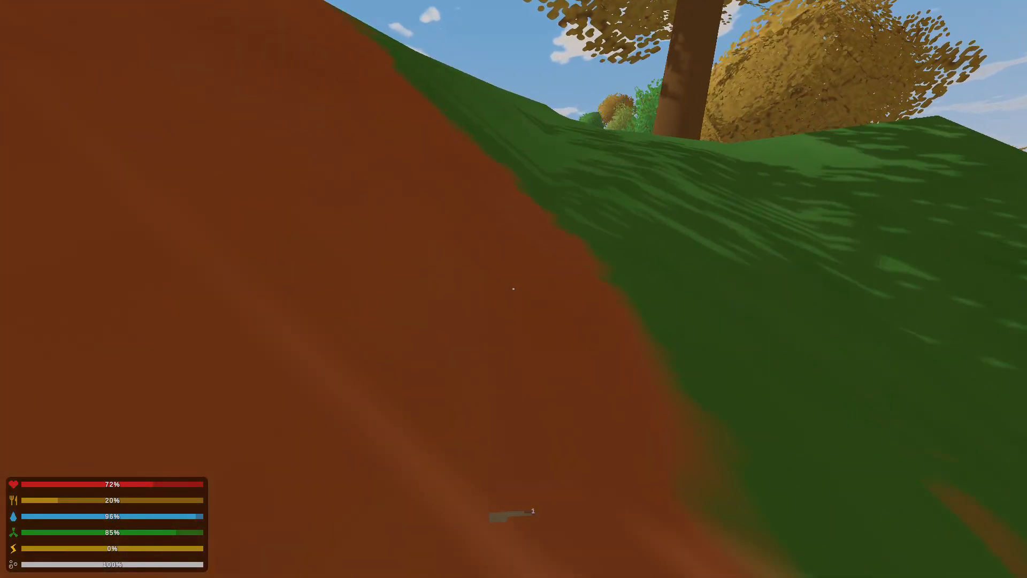
mouse_move(514, 289)
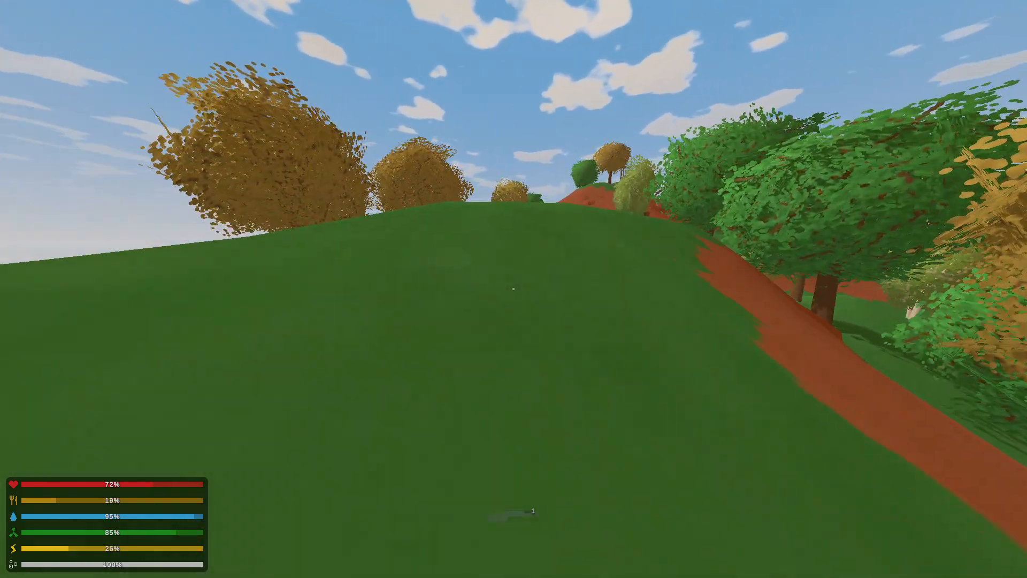
mouse_move(514, 289)
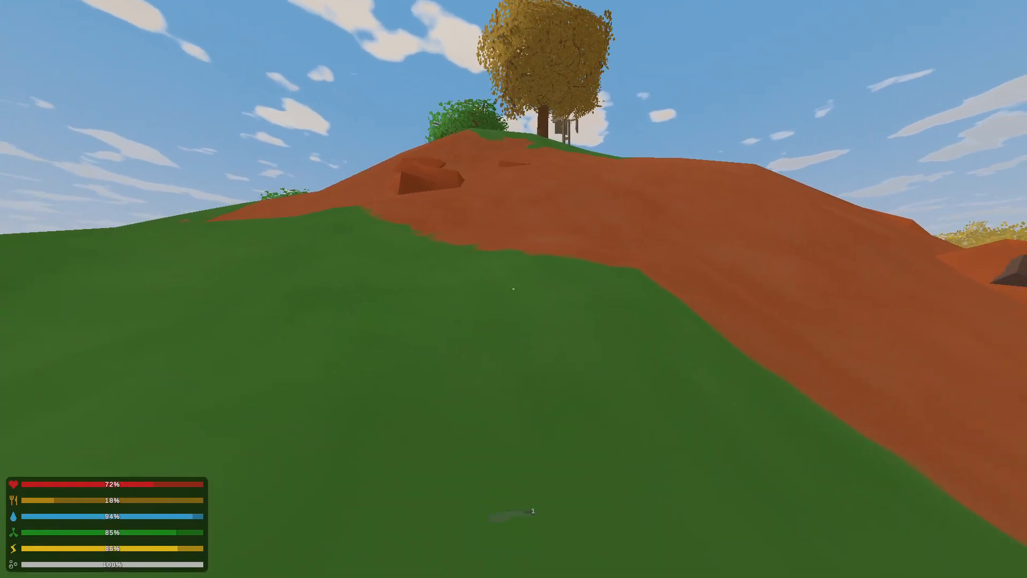
- Check the inventory with G while climbing toward the wooden watchtower
key(g)
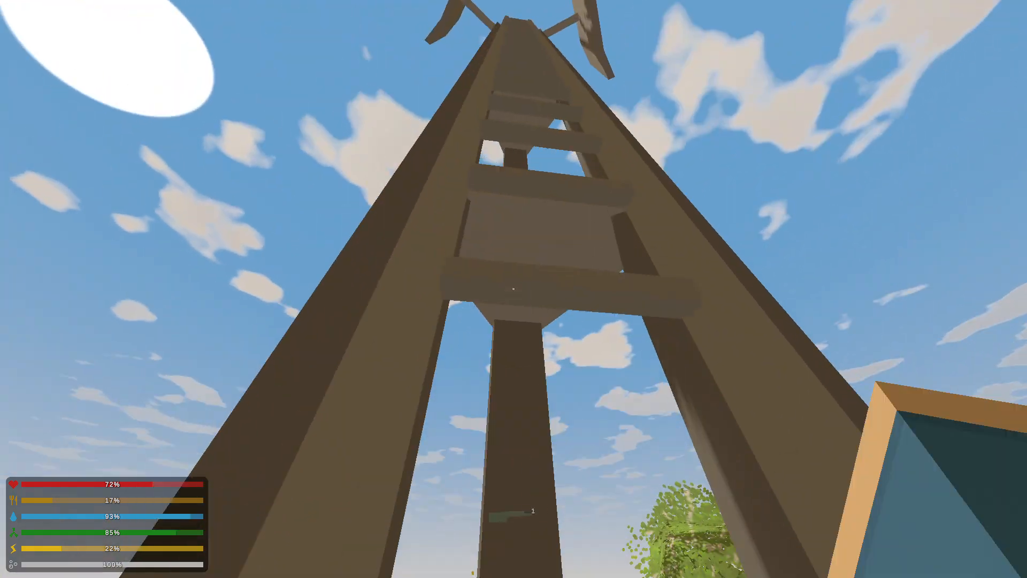
mouse_move(514, 289)
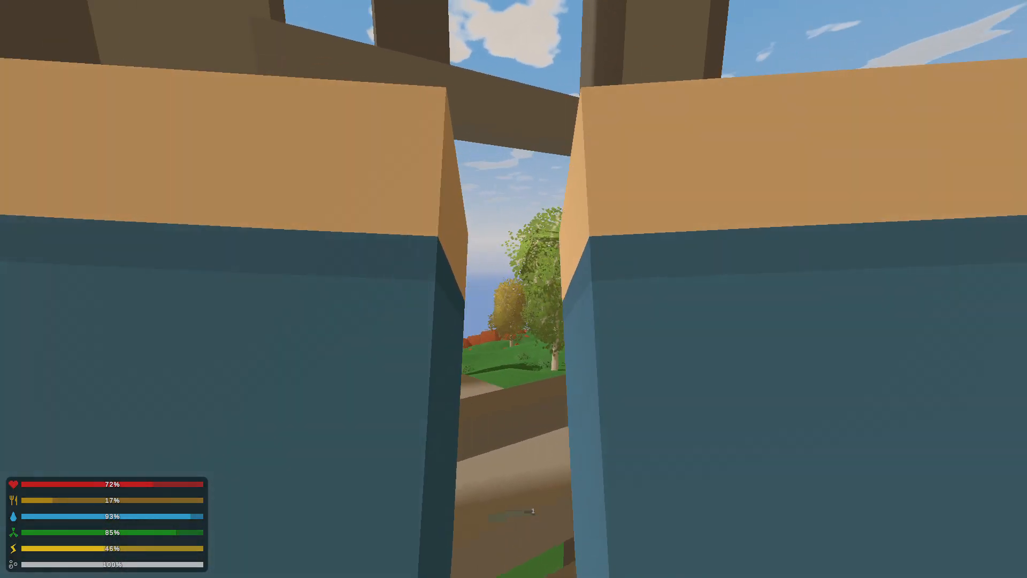
mouse_move(513, 289)
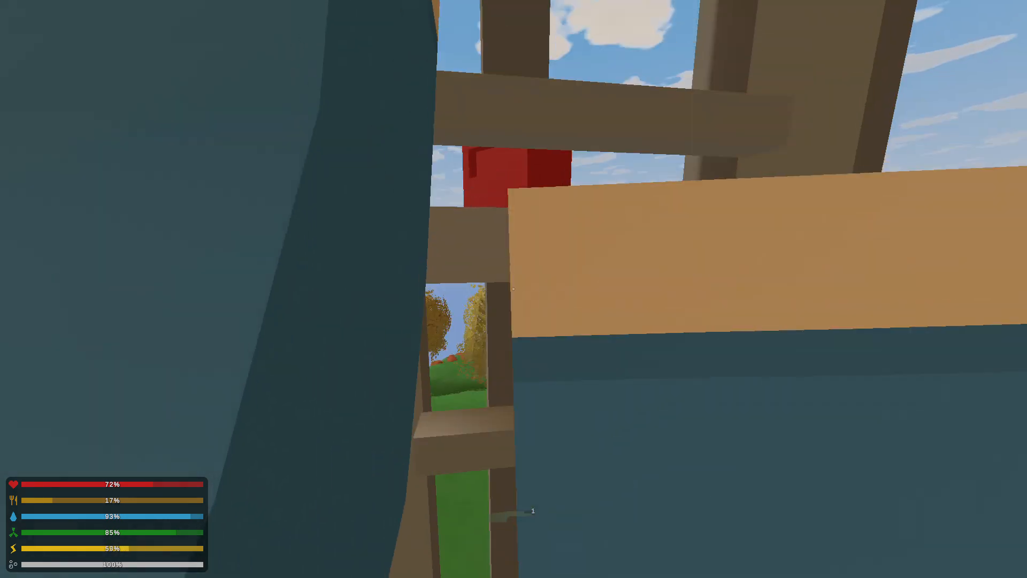
mouse_move(513, 289)
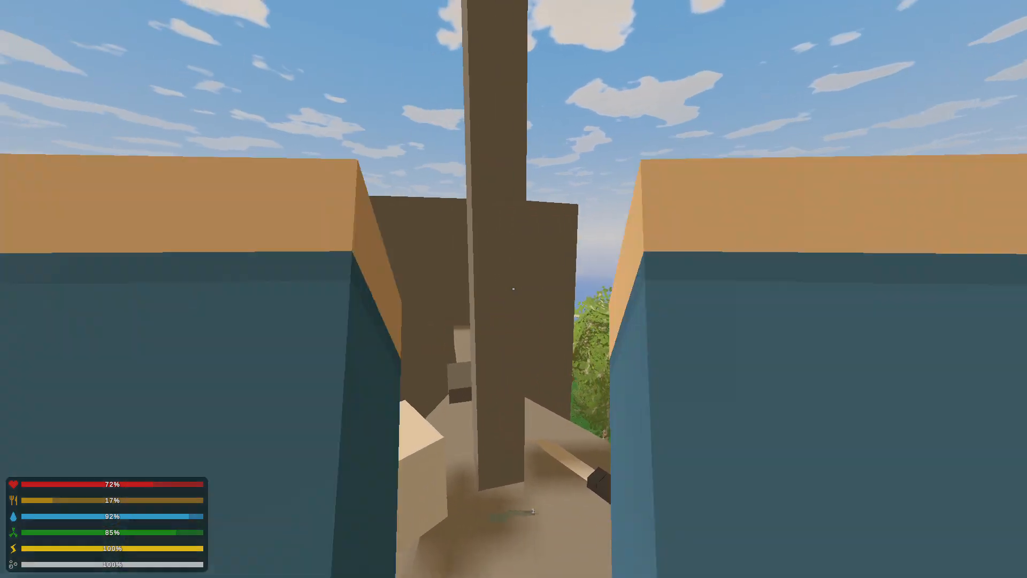
mouse_move(514, 289)
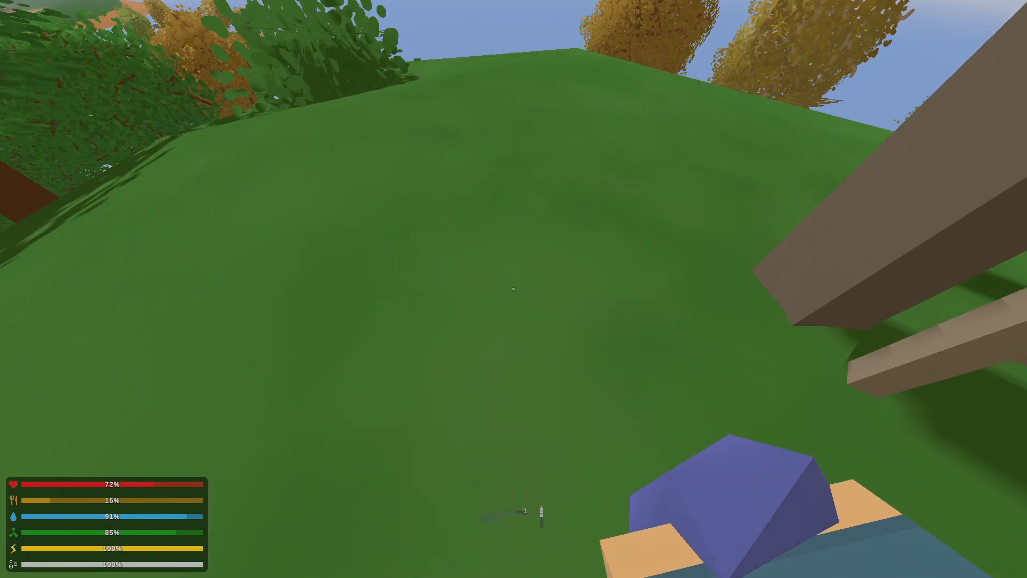
mouse_move(514, 289)
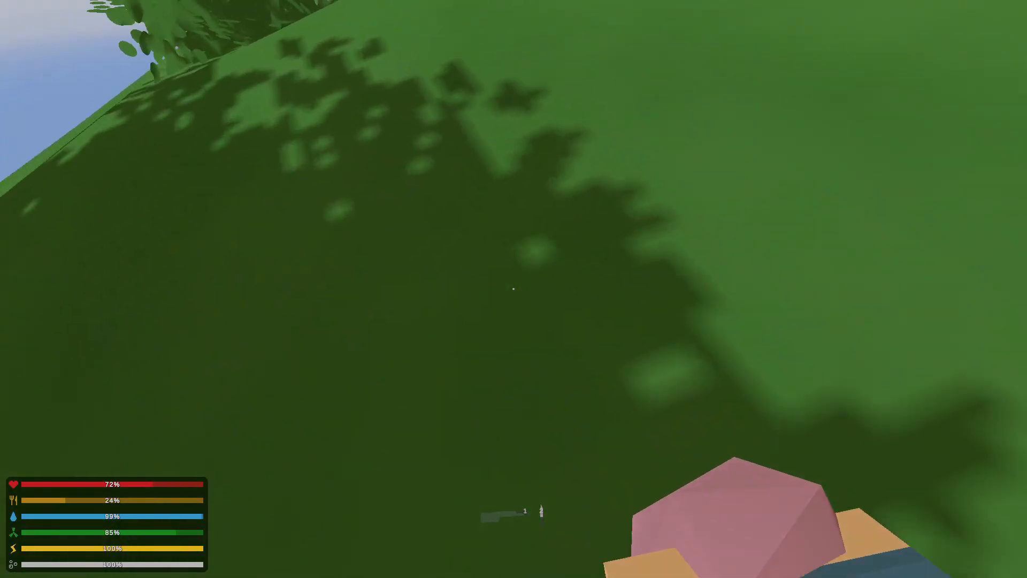
- Check the inventory with G while crossing the hillside to the harvestable berry bush
key(g)
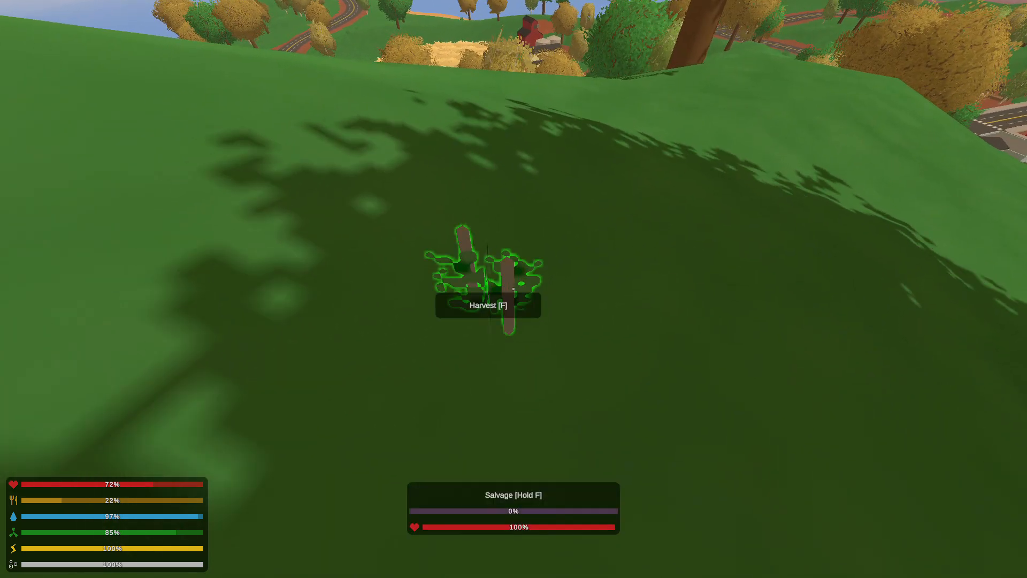
- Harvest the berry bush with F and toggle the inventory to confirm the pickup
key(f)
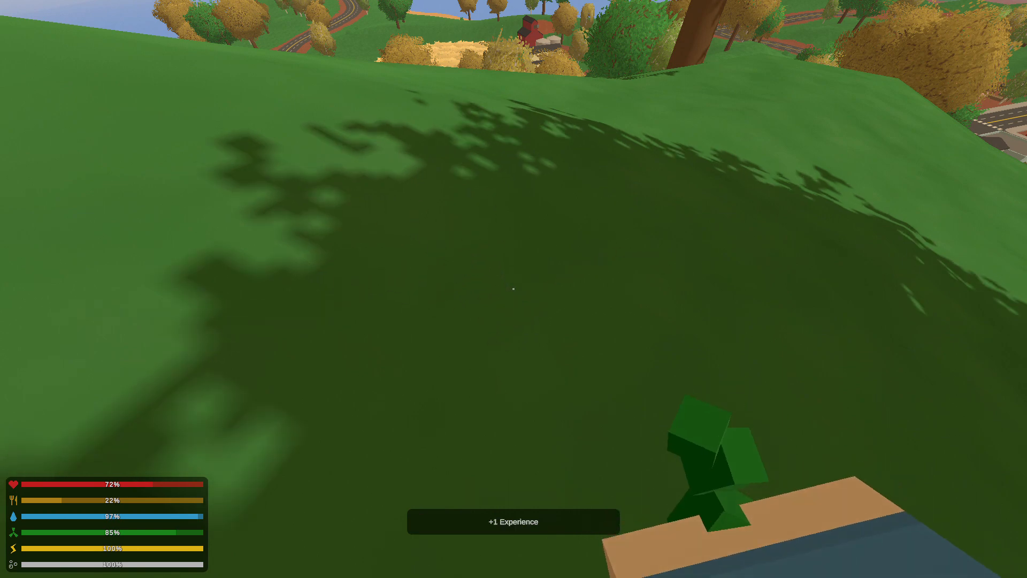
key(g)
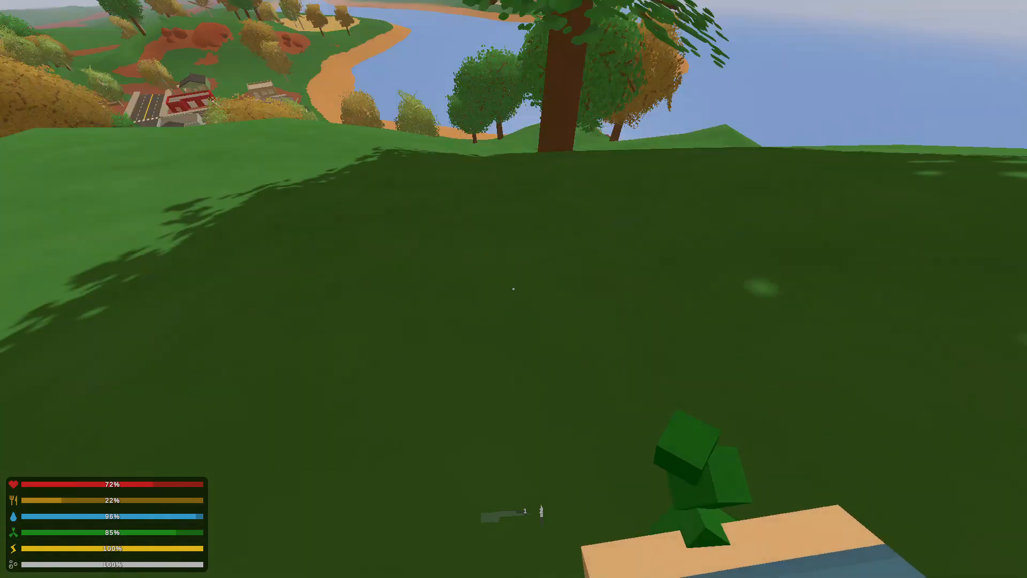
key(g)
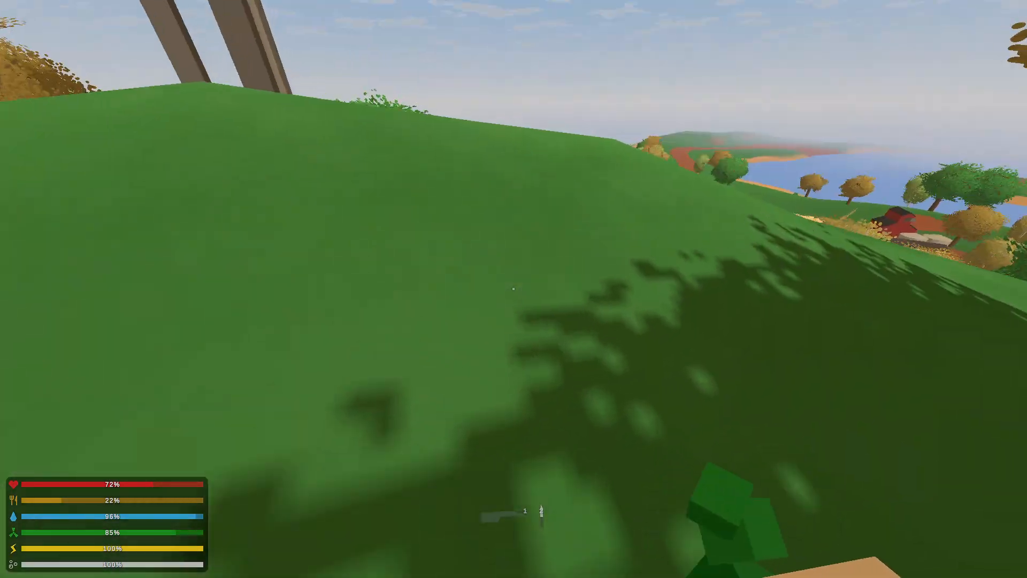
mouse_move(514, 289)
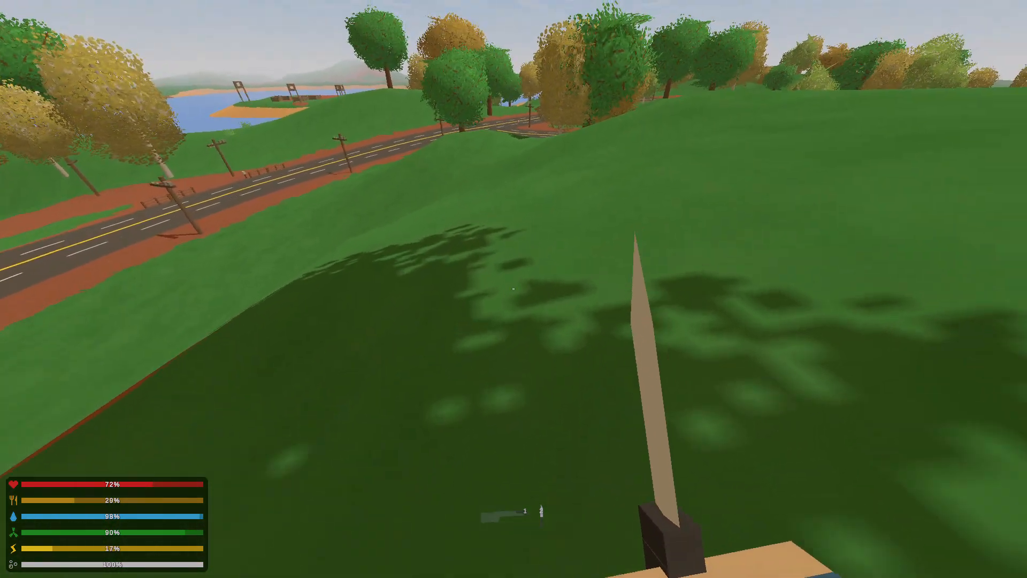
mouse_move(513, 289)
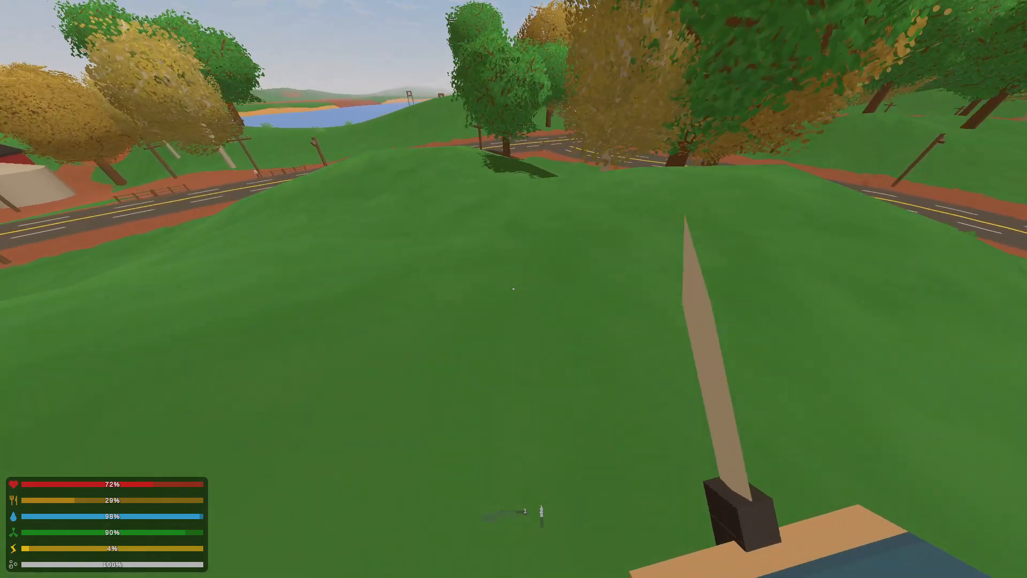
mouse_move(514, 289)
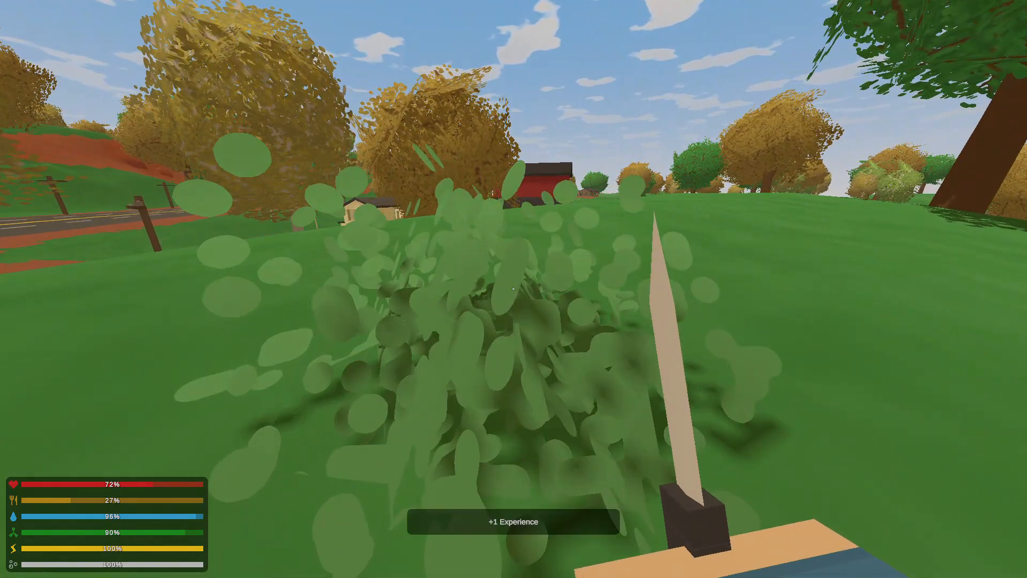
- Bring up the crafting recipes with Y and scroll through the berry blueprints
key(y)
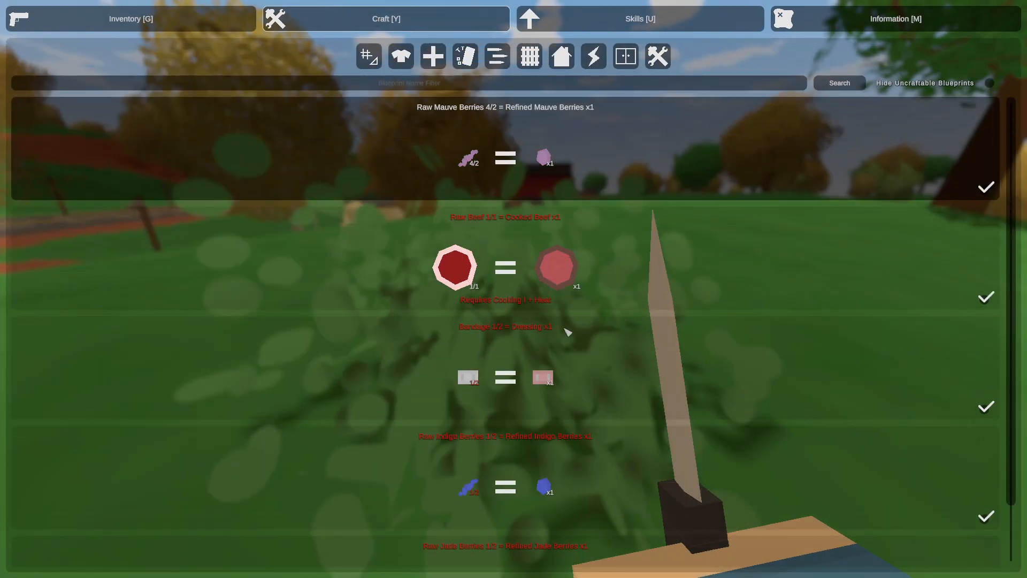
scroll(down, 3)
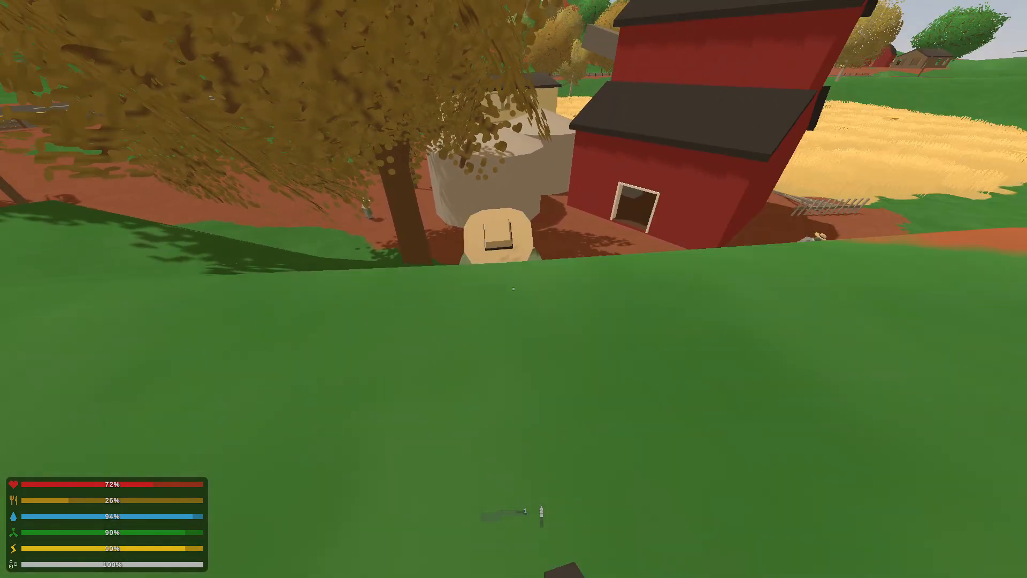
- Stab the approaching zombie twice with the knife to kill it
click(513, 289)
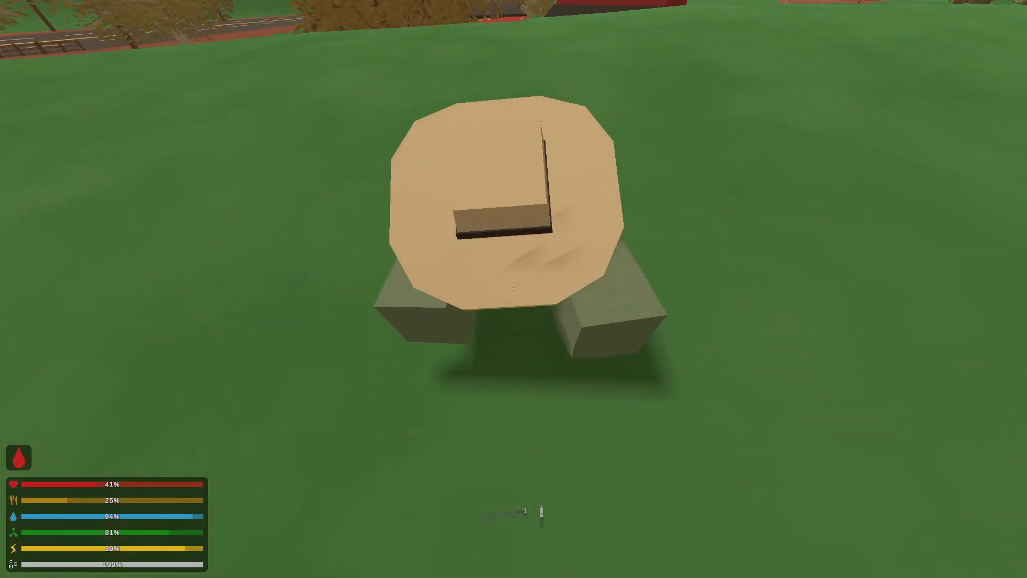
click(514, 289)
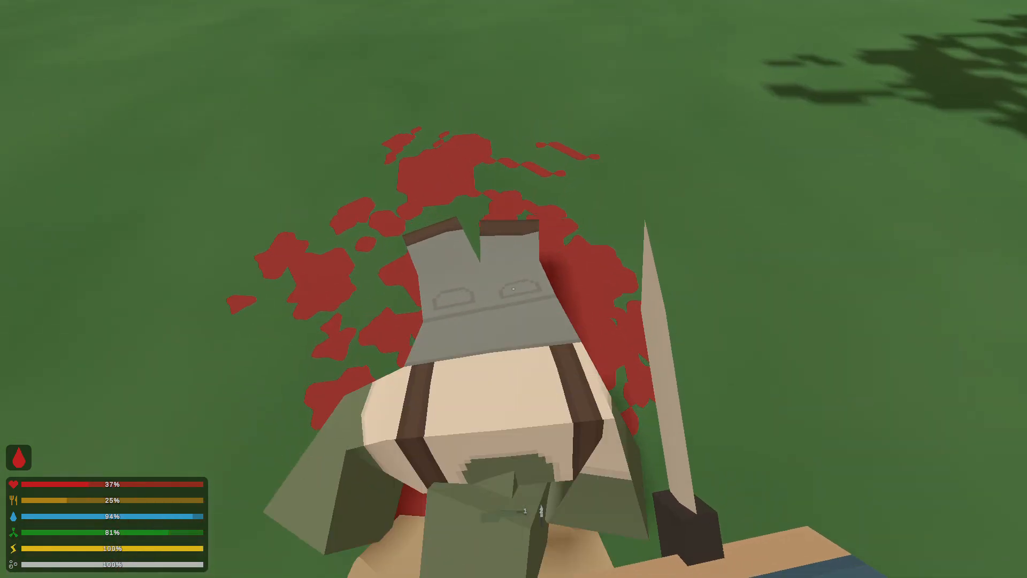
- Review worn clothing, then view the clothing salvage blueprints such as Red Balaclava to two Cloth
key(y)
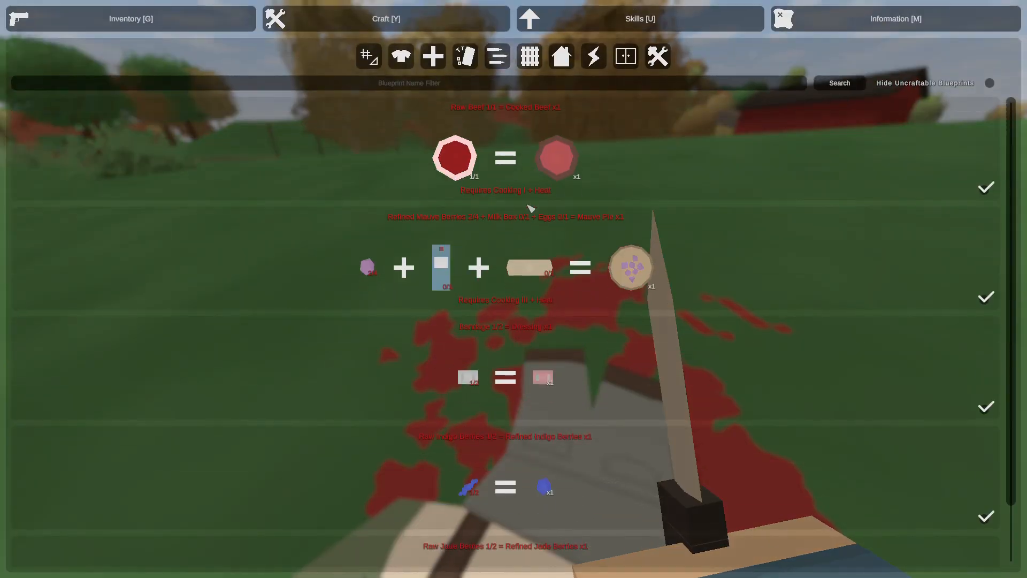
click(131, 18)
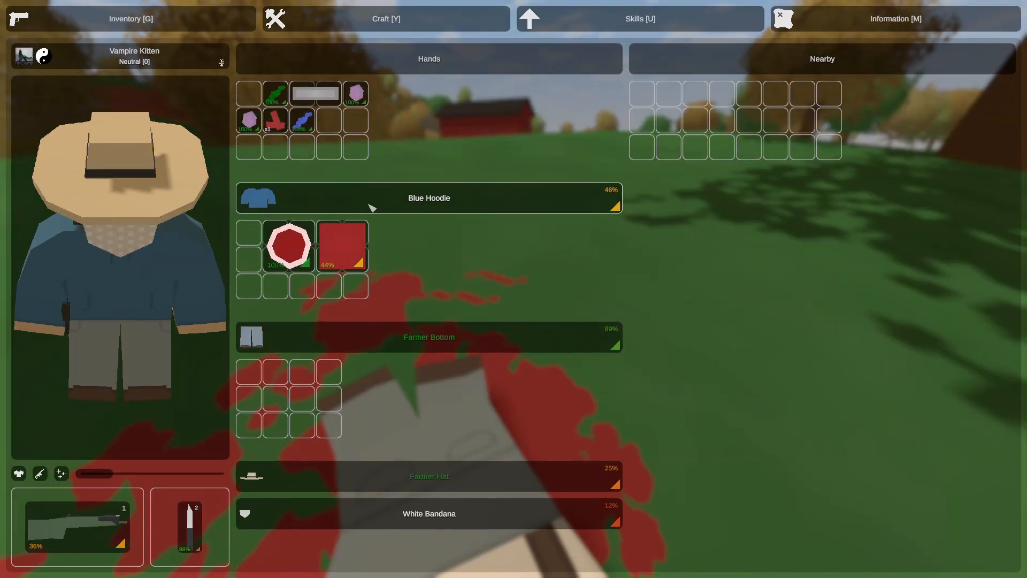
click(386, 18)
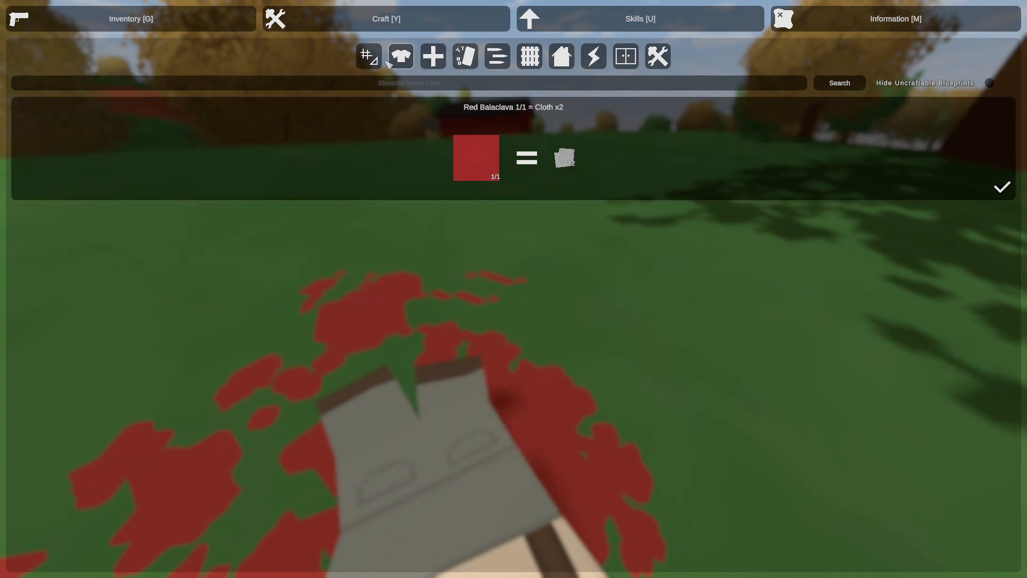
click(431, 56)
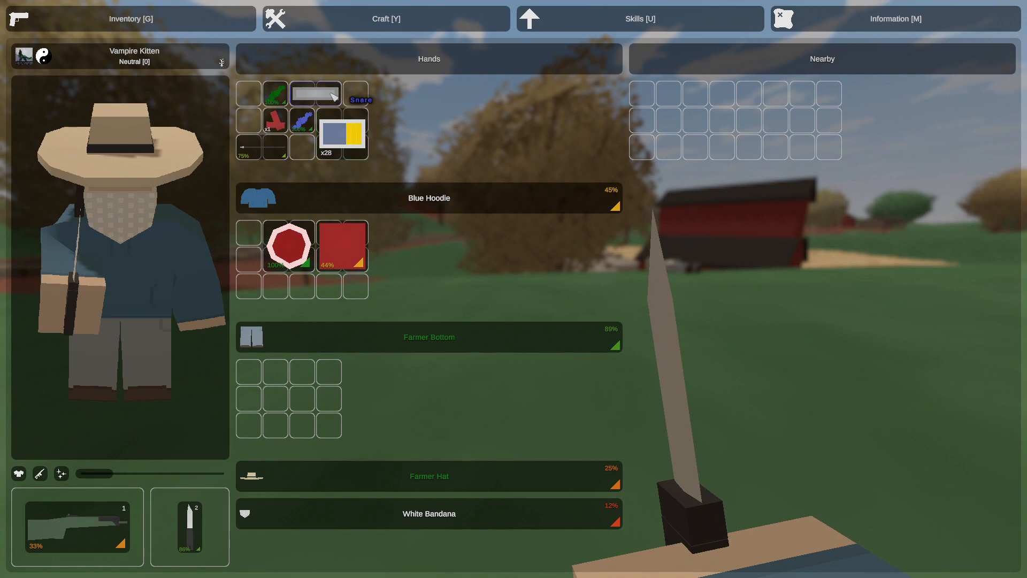
mouse_move(341, 134)
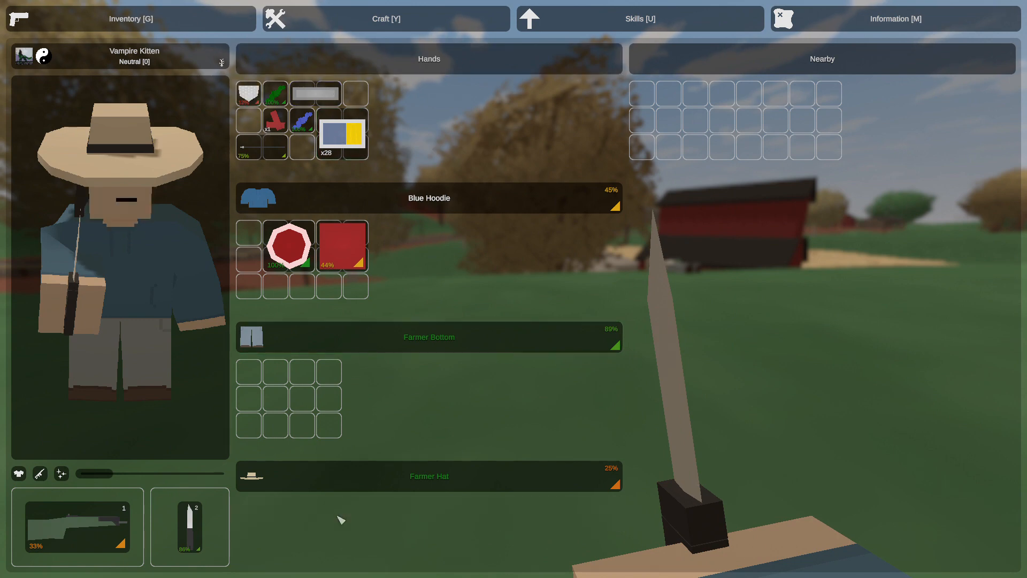
- Take off the White Bandana, salvage it into cloth, then show the Farmer Hat's salvage recipe
click(386, 18)
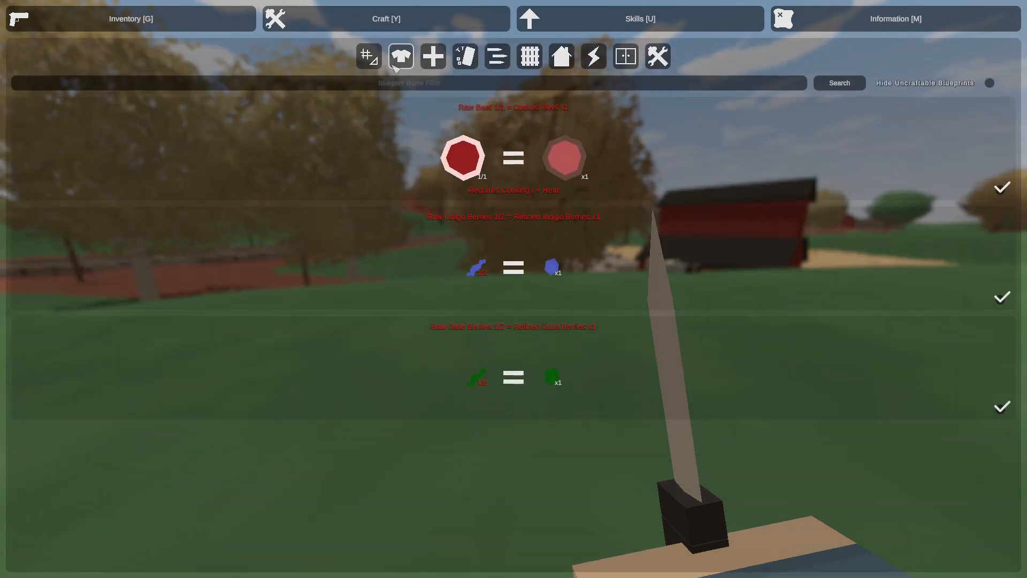
click(400, 55)
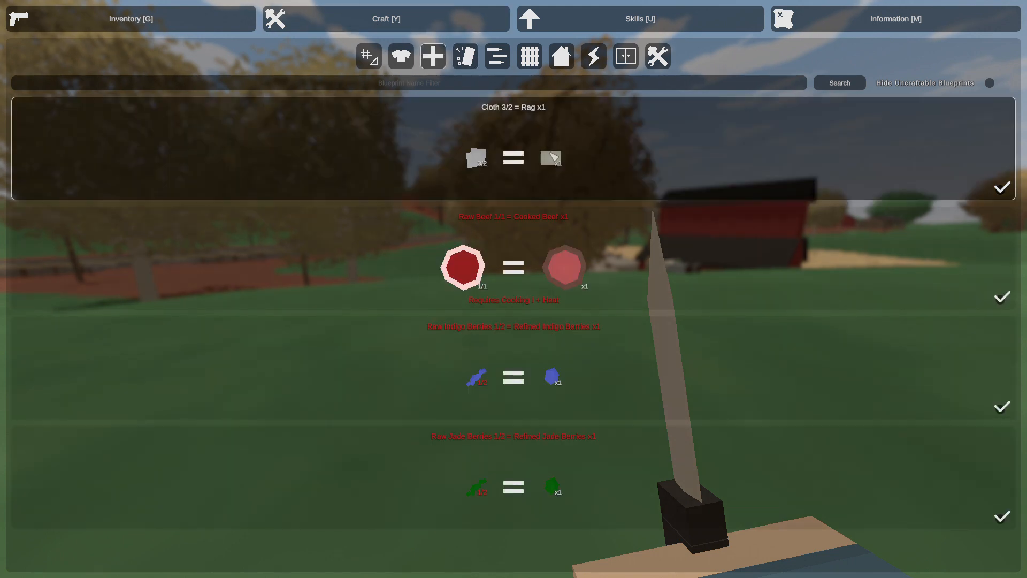
scroll(down, 3)
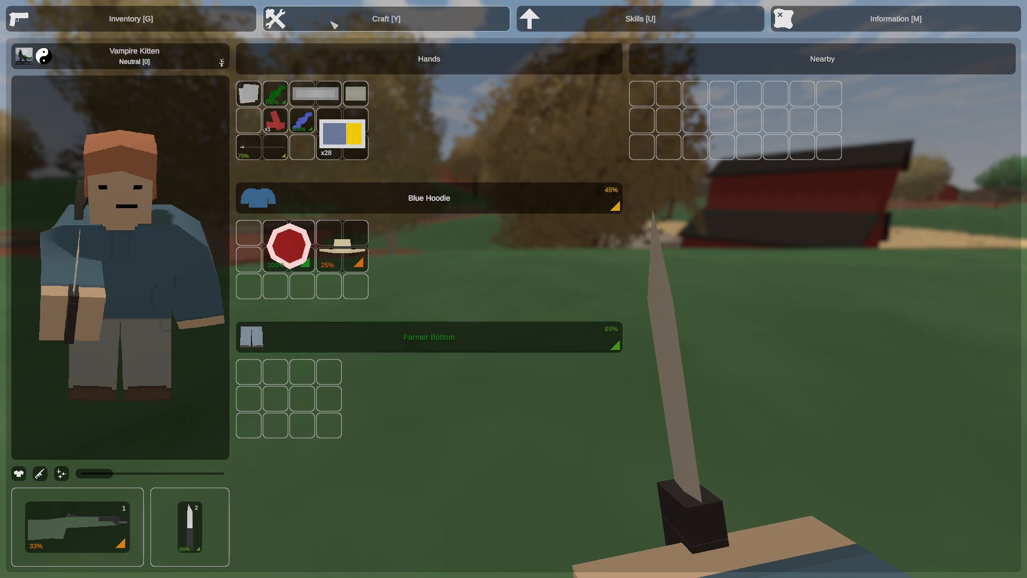
click(385, 18)
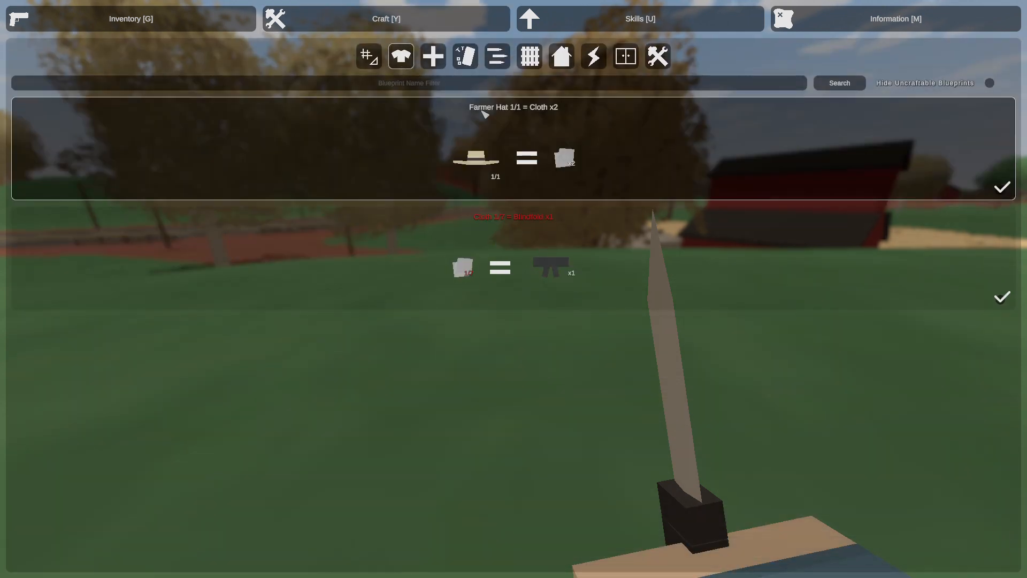